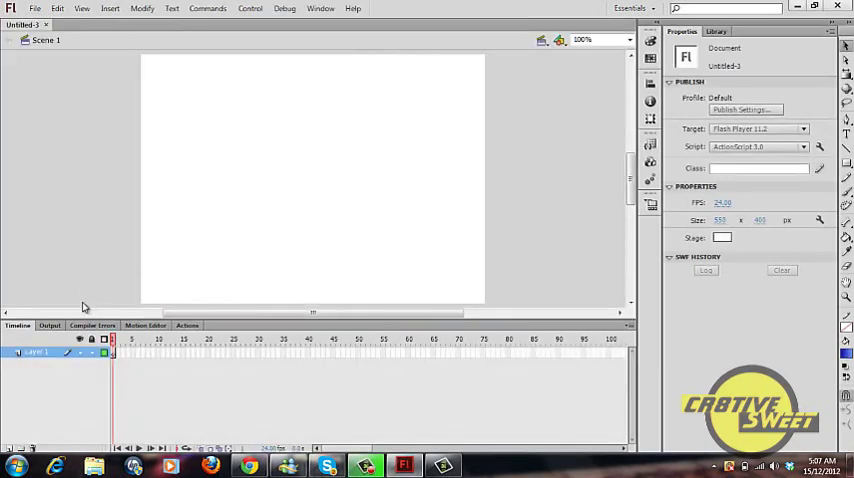
Insert a new layer and rename the two layers CONTENTS (top) and SCRIPT (bottom).
{"action": "right_click", "coordinate": [35, 352]}
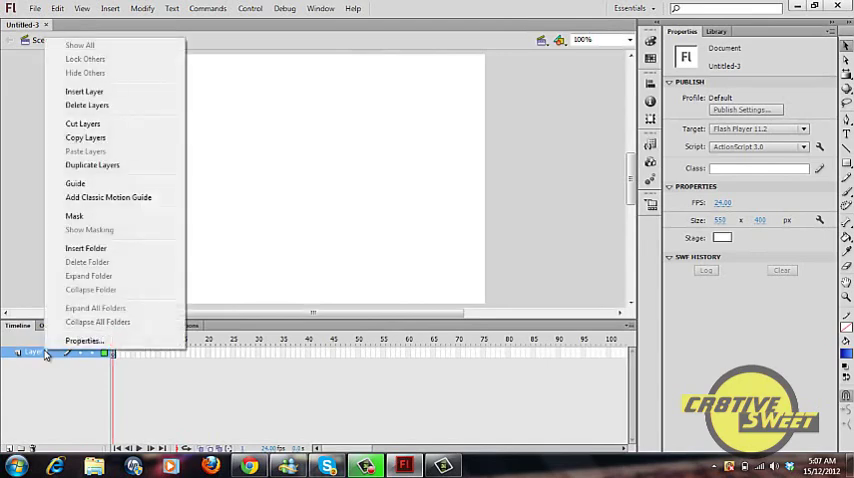
{"action": "left_click", "coordinate": [84, 91]}
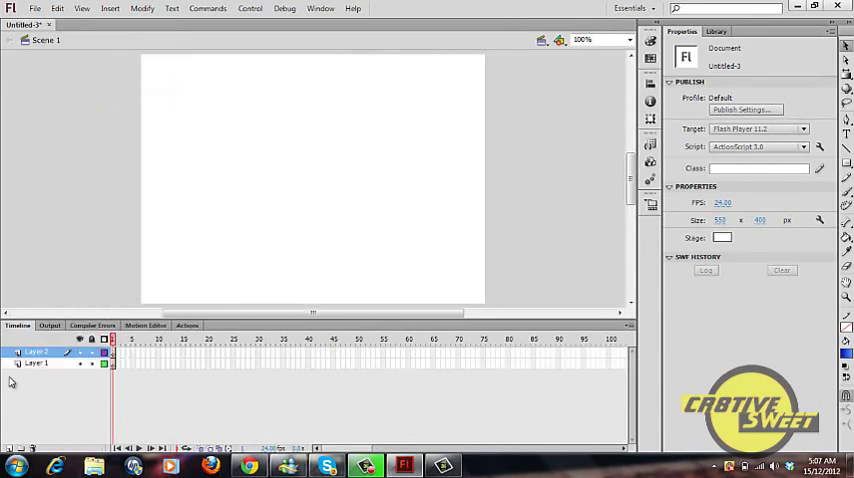
{"action": "double_click", "coordinate": [37, 352]}
{"action": "type", "text": "CONTENTS"}
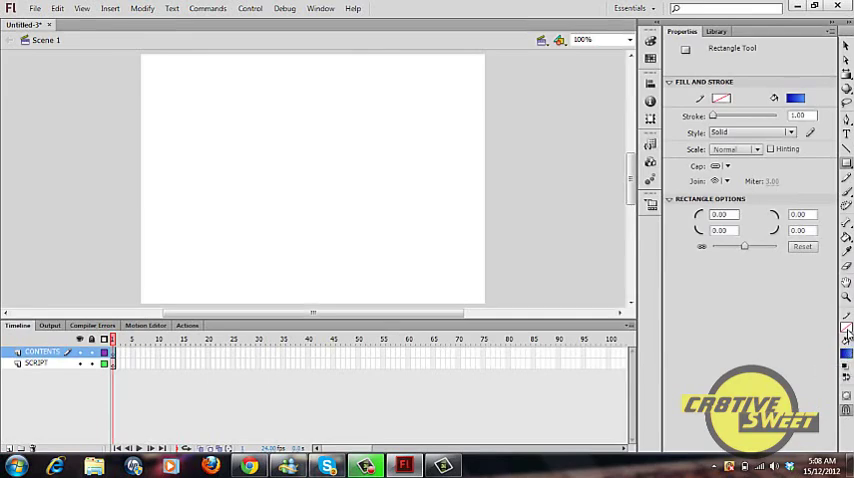
{"action": "mouse_move", "coordinate": [846, 340]}
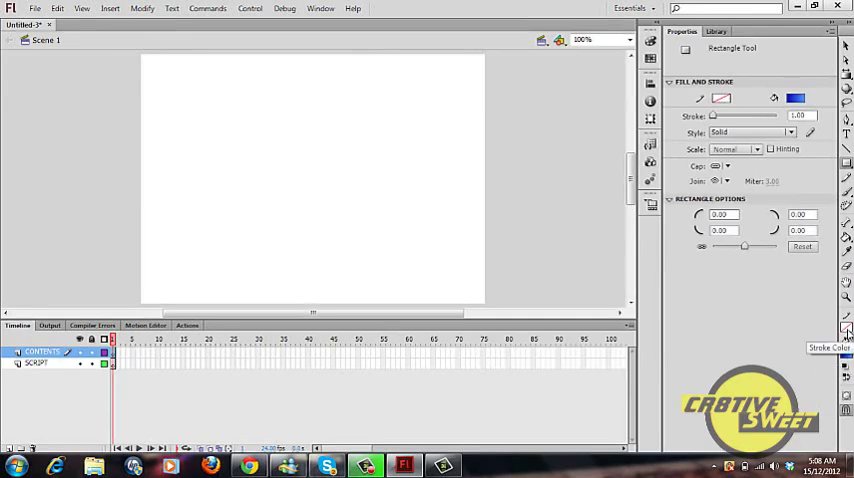
{"action": "mouse_move", "coordinate": [845, 353]}
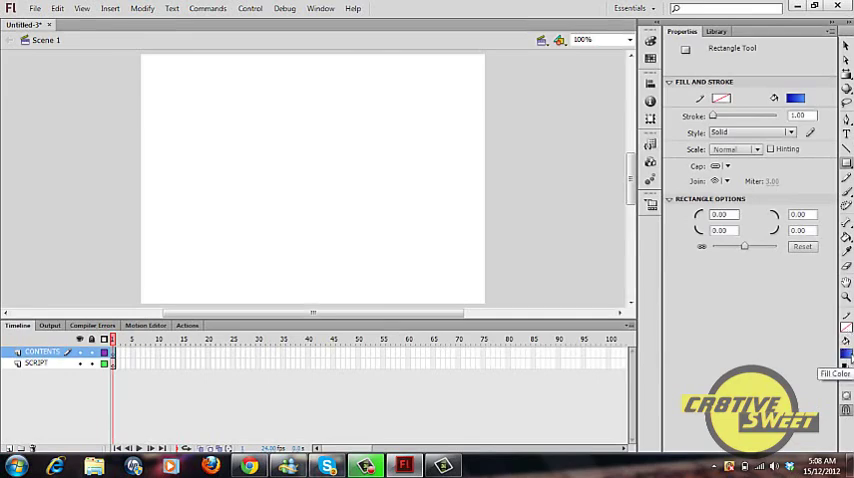
Draw a long, thin, stroke-free blue rectangle across the stage centre and select it.
{"action": "left_click_drag", "start_coordinate": [182, 182], "coordinate": [485, 213]}
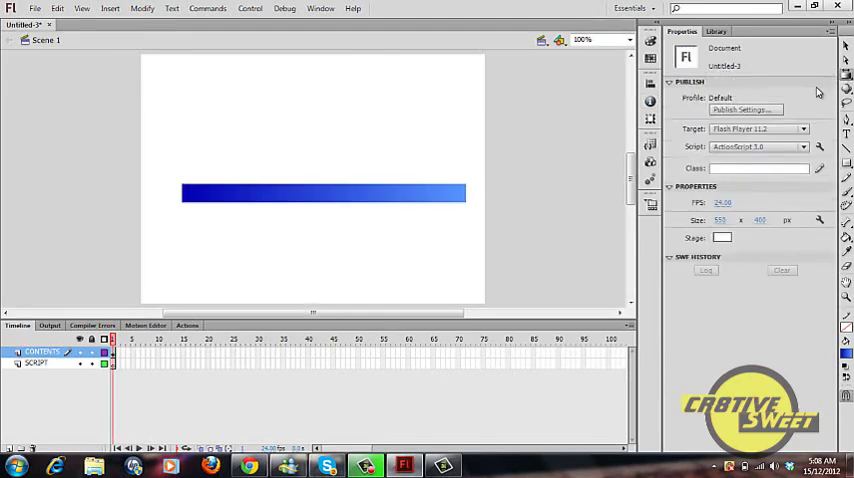
{"action": "left_click", "coordinate": [323, 193]}
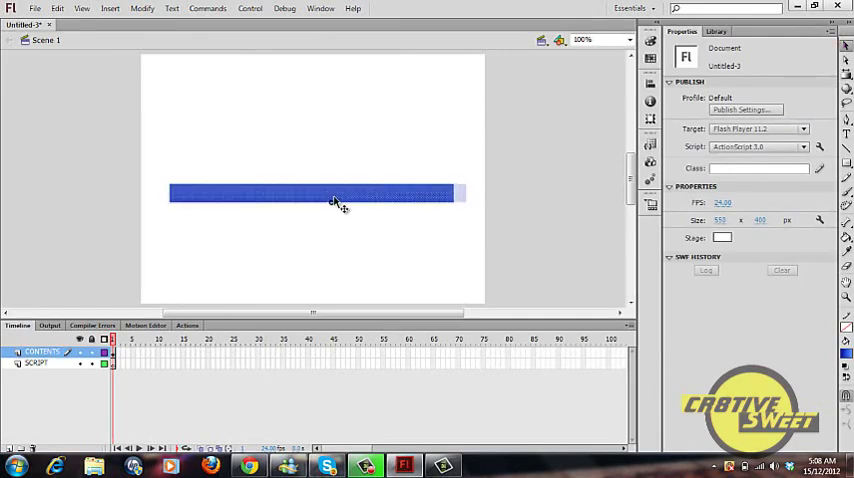
{"action": "left_click", "coordinate": [335, 193]}
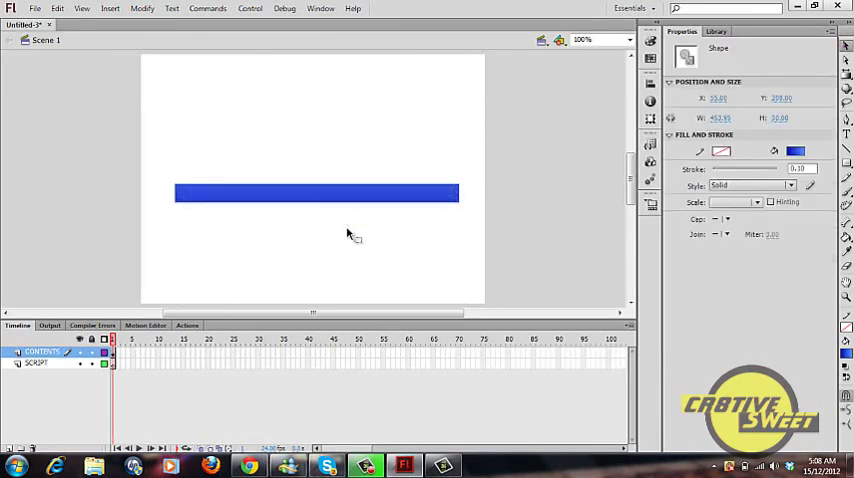
{"action": "left_click", "coordinate": [316, 194]}
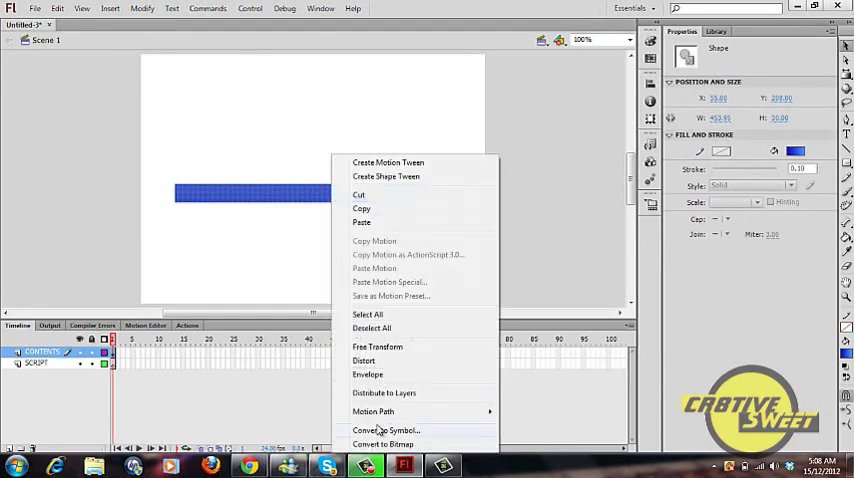
Convert the bar to a Movie Clip symbol named loading_bar and start typing its instance name.
{"action": "left_click", "coordinate": [385, 430]}
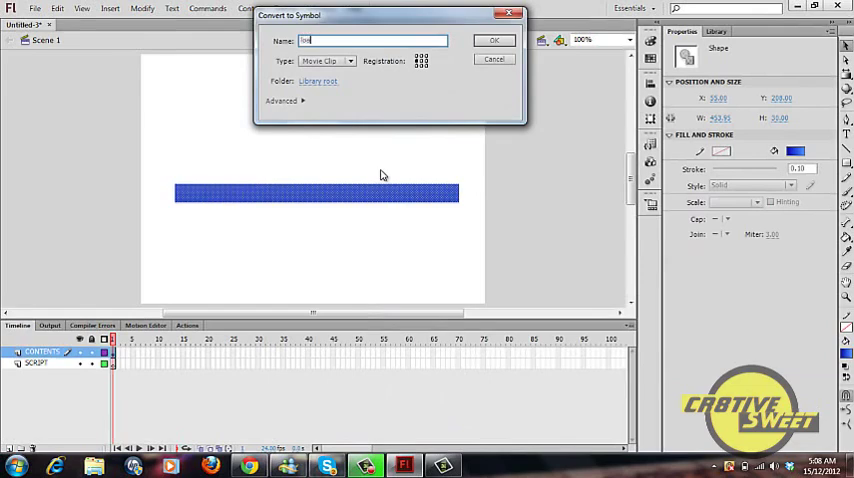
{"action": "type", "text": "loading_bar"}
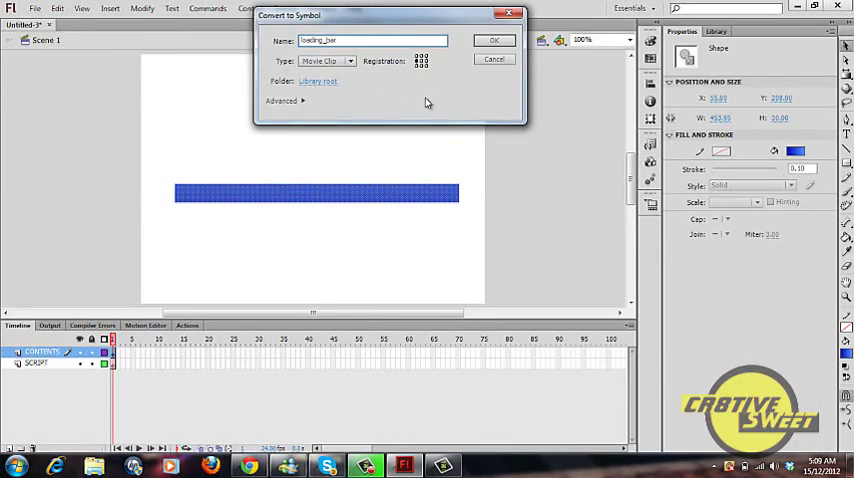
{"action": "mouse_move", "coordinate": [447, 88]}
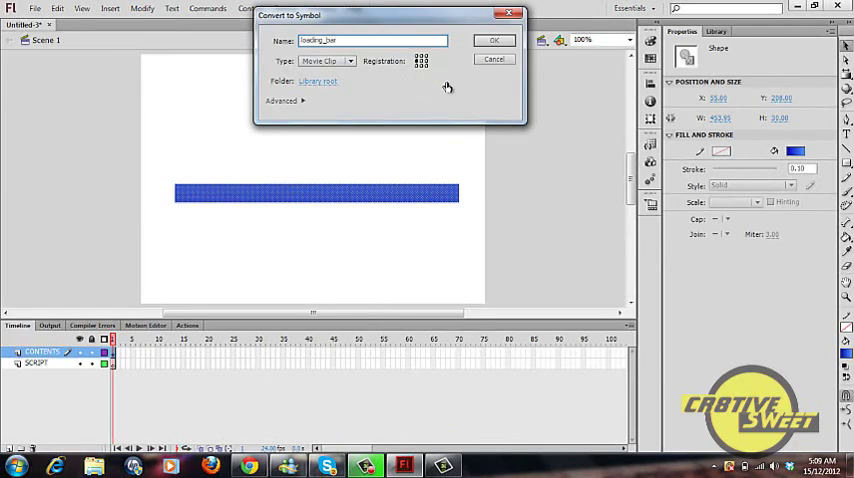
{"action": "mouse_move", "coordinate": [440, 110]}
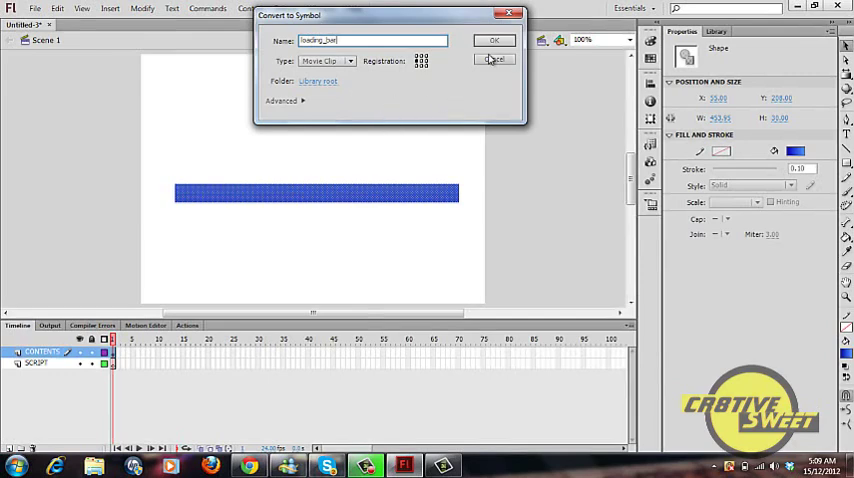
{"action": "left_click", "coordinate": [494, 40]}
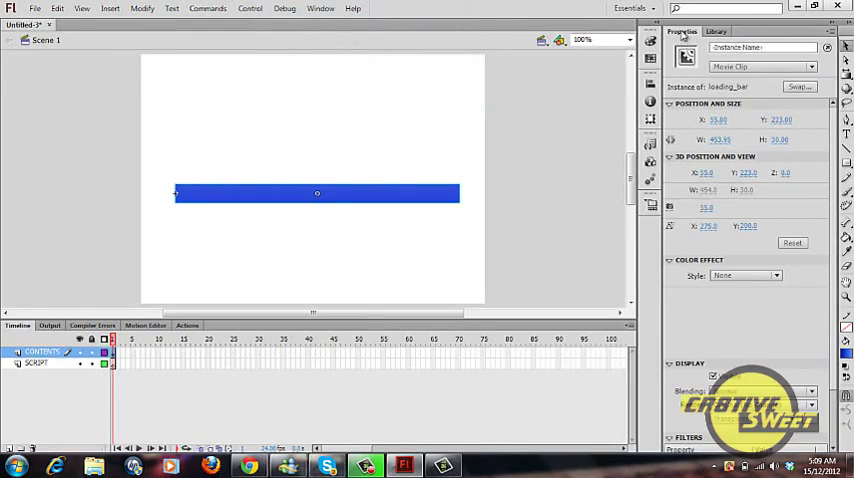
{"action": "left_click", "coordinate": [762, 47]}
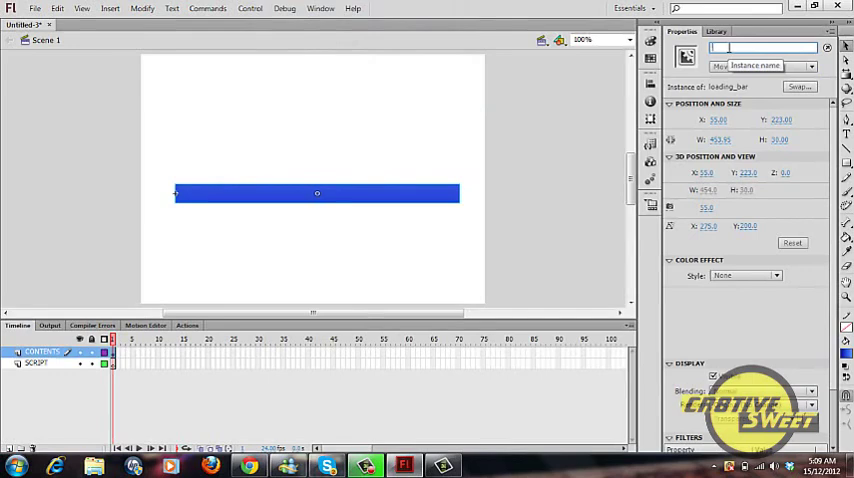
{"action": "type", "text": "loading_"}
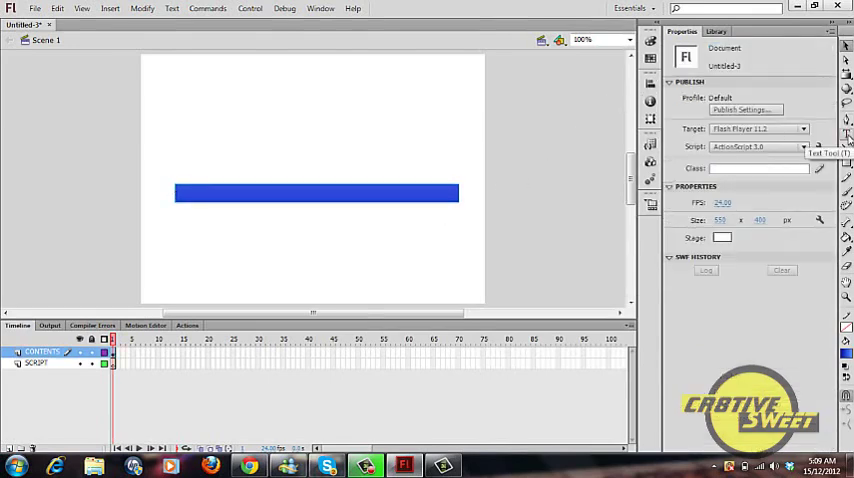
Add a Dynamic Text box under the bar and begin naming its instance loading_txt.
{"action": "left_click", "coordinate": [845, 130]}
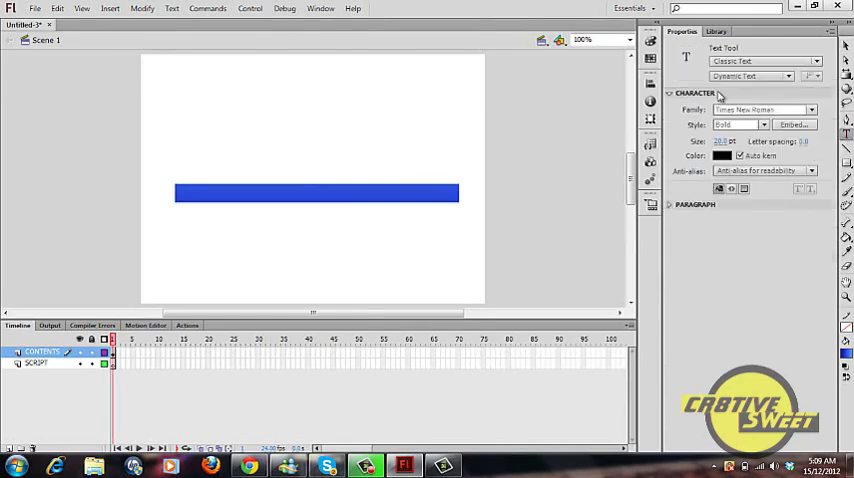
{"action": "mouse_move", "coordinate": [738, 76]}
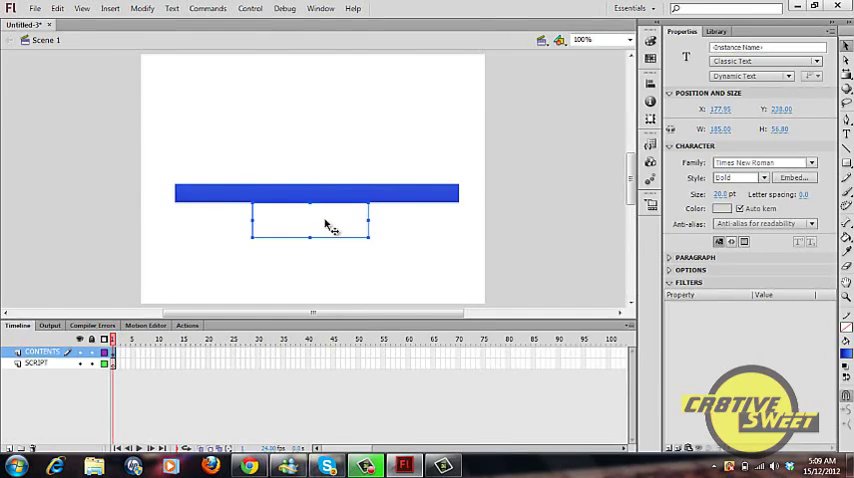
{"action": "left_click", "coordinate": [765, 47]}
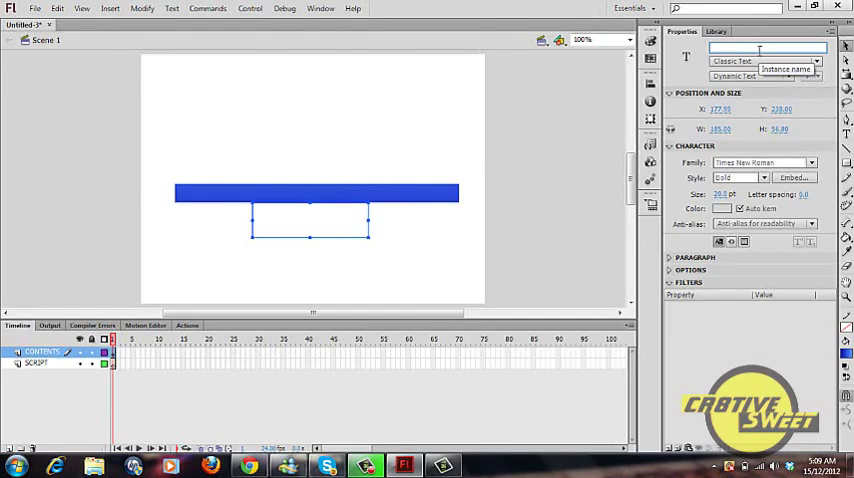
{"action": "type", "text": "loading_t"}
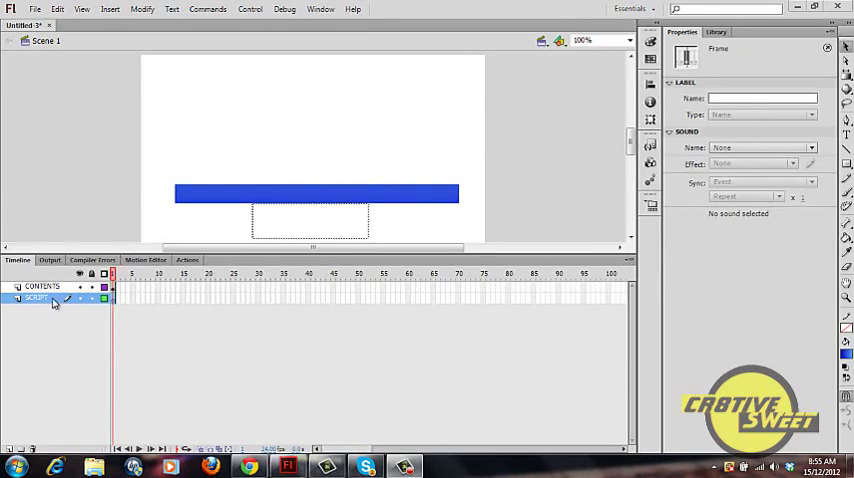
Select SCRIPT frame 1 and type stop(); in the Actions panel.
{"action": "left_click", "coordinate": [187, 260]}
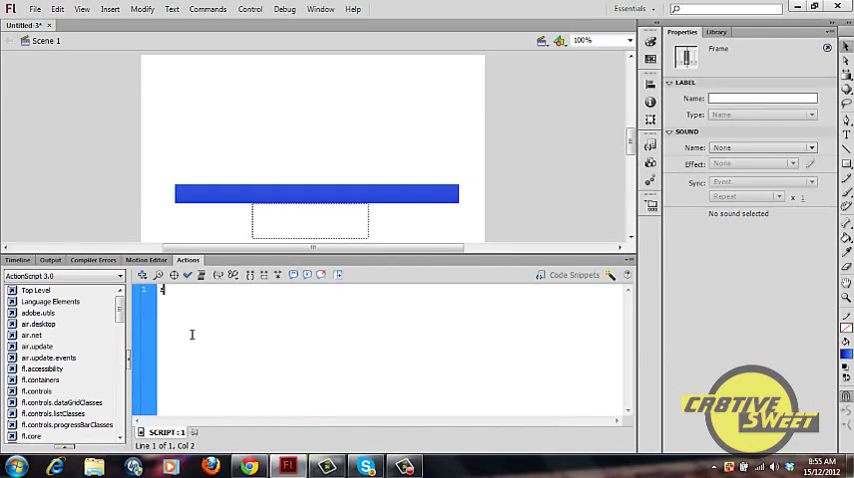
{"action": "type", "text": "stop"}
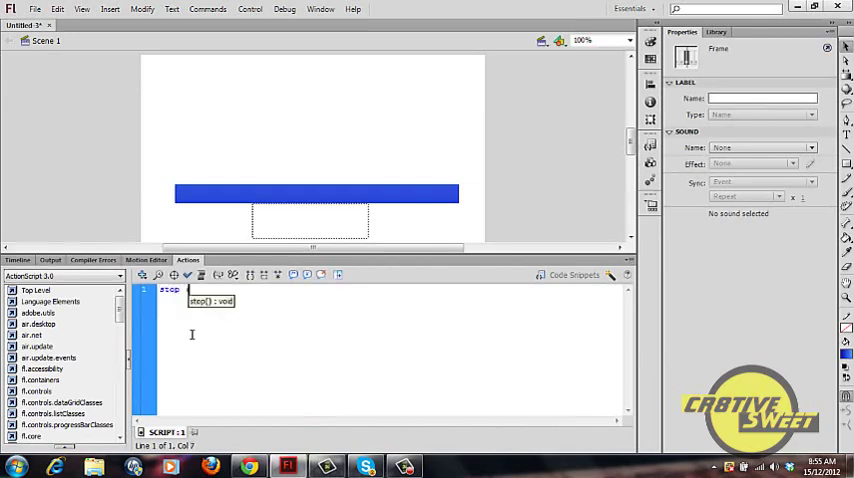
{"action": "type", "text": "();"}
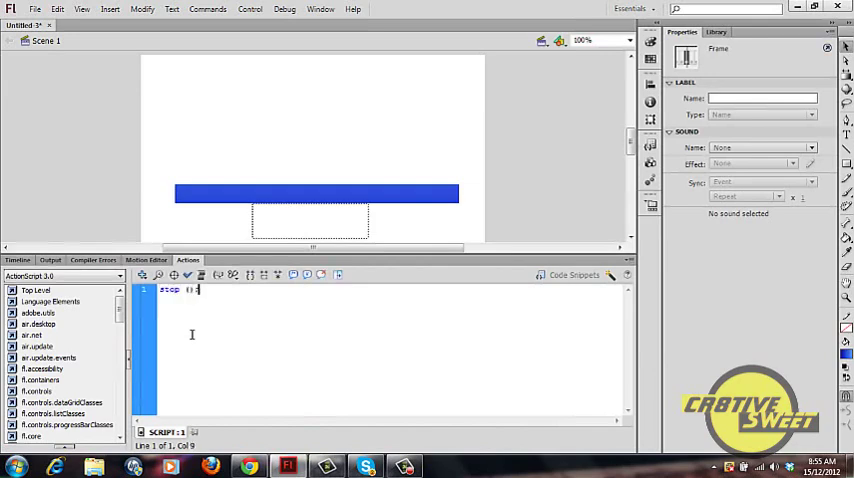
{"action": "key", "text": "Enter"}
{"action": "type", "text": "this.addEventListener"}
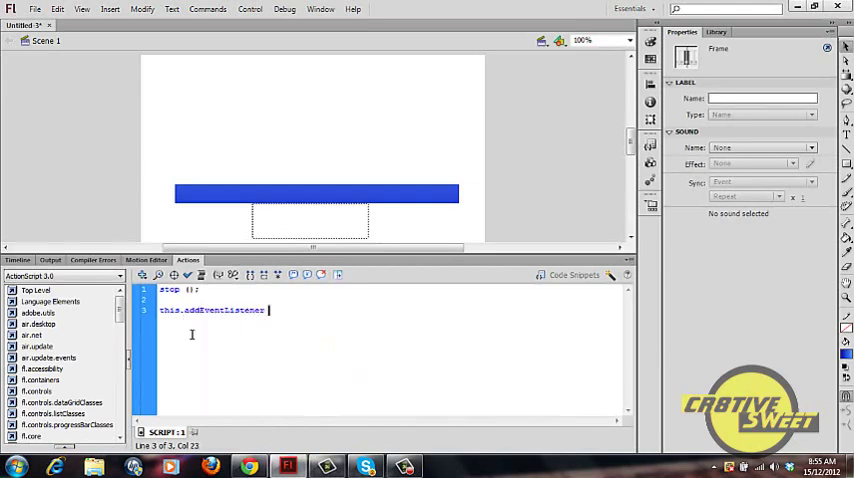
Add this.addEventListener(Event.ENTER_FRAME, loading); on the next line.
{"action": "type", "text": "("}
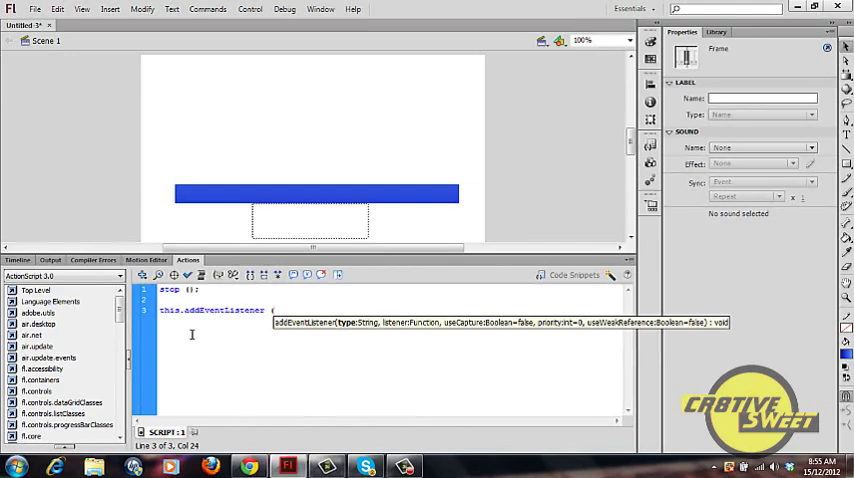
{"action": "type", "text": "Event."}
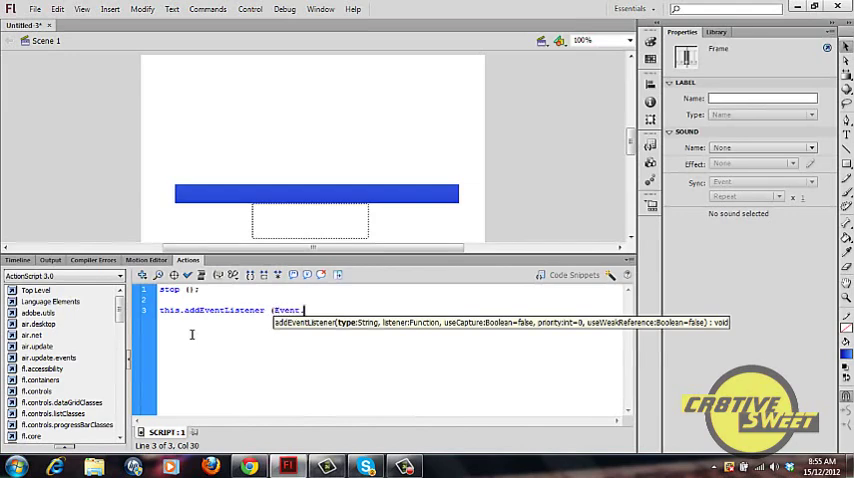
{"action": "type", "text": "ENTER"}
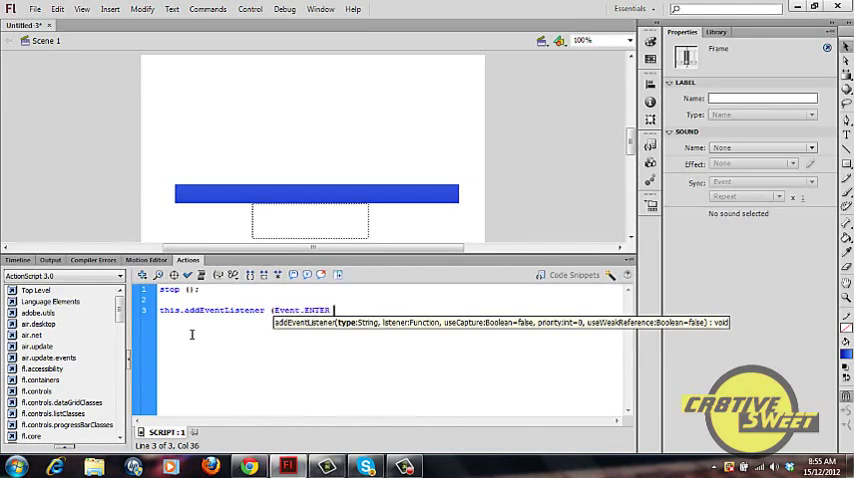
{"action": "type", "text": "_FRAM"}
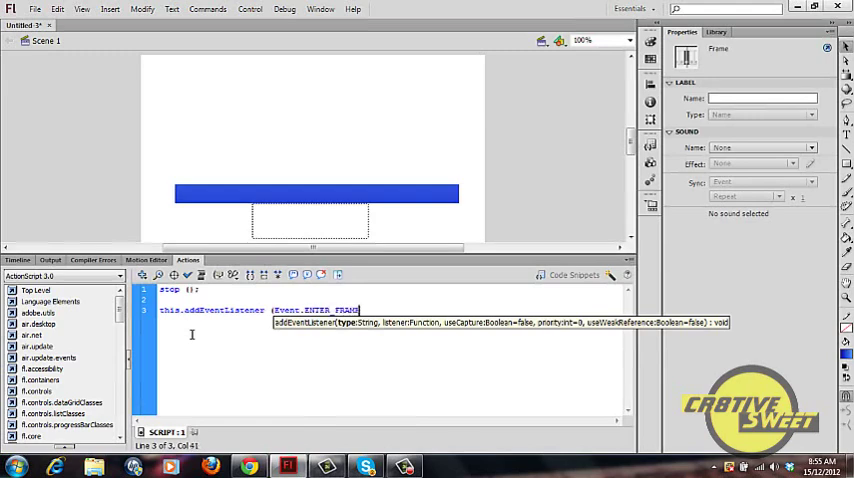
{"action": "type", "text": ", loading0"}
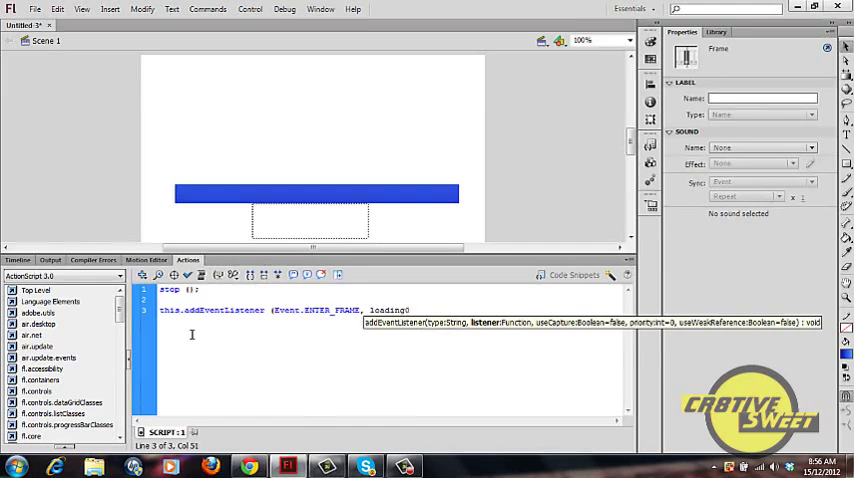
{"action": "type", "text": ");"}
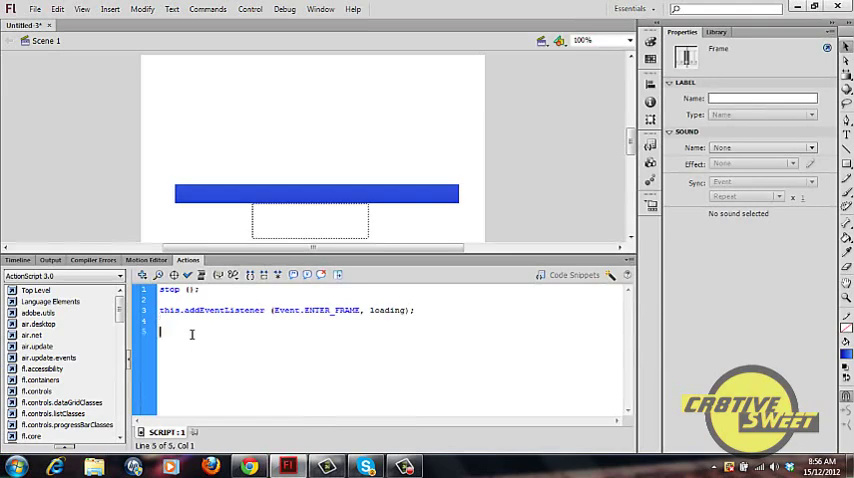
Declare function loading(e:Event):void.
{"action": "type", "text": "function"}
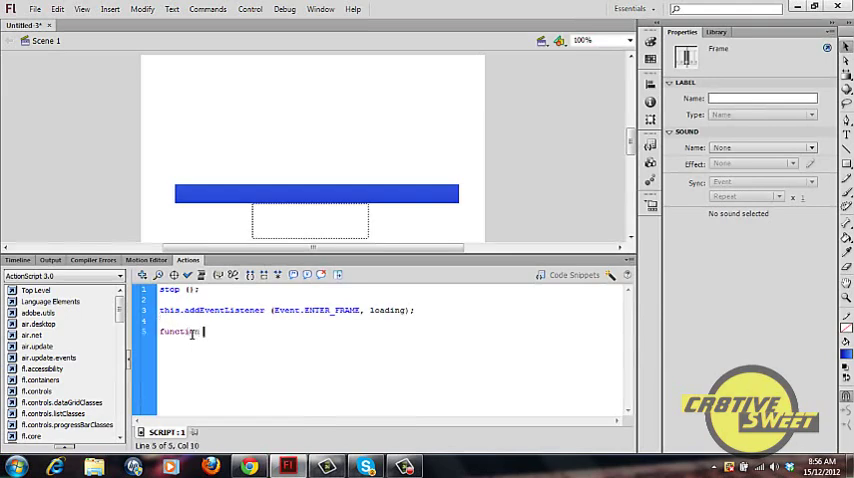
{"action": "type", "text": "loading"}
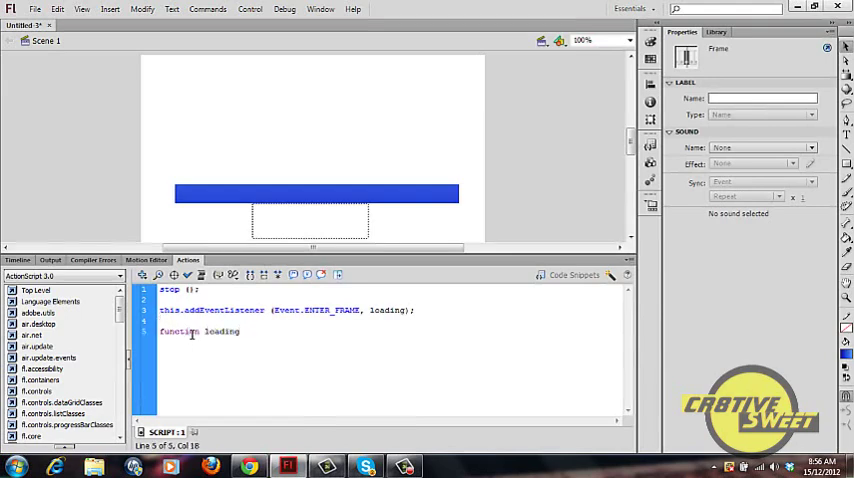
{"action": "type", "text": "("}
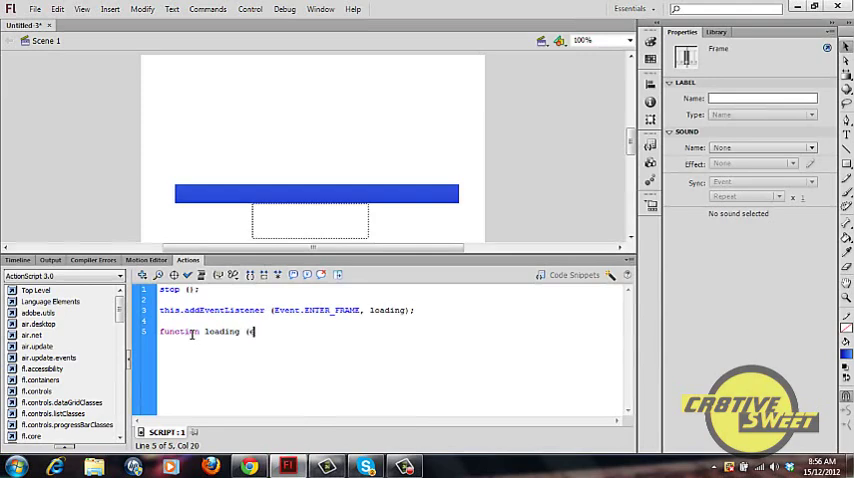
{"action": "type", "text": "e"}
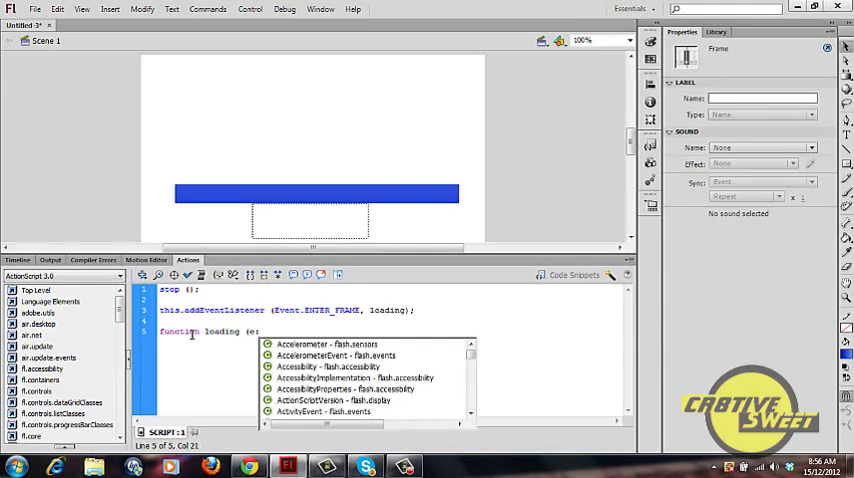
{"action": "type", "text": "Event"}
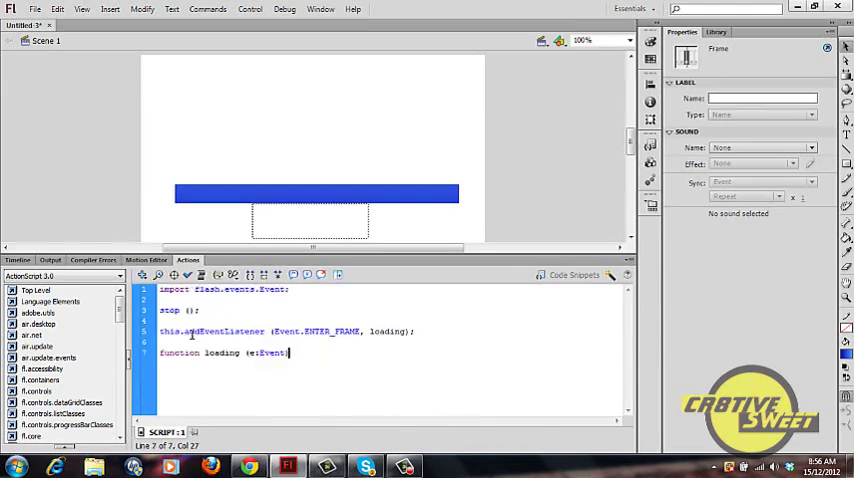
{"action": "type", "text": ": void {"}
{"action": "type", "text": "}"}
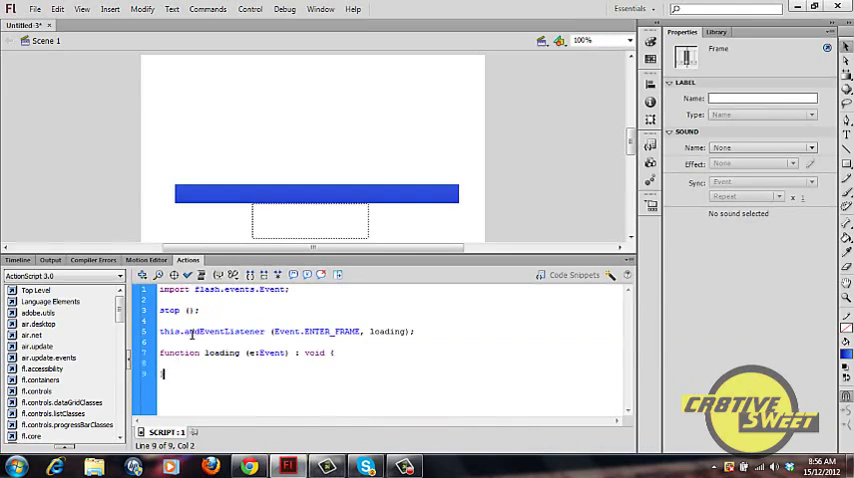
Define total and loaded Number variables from loaderInfo bytesTotal and bytesLoaded.
{"action": "type", "text": "var"}
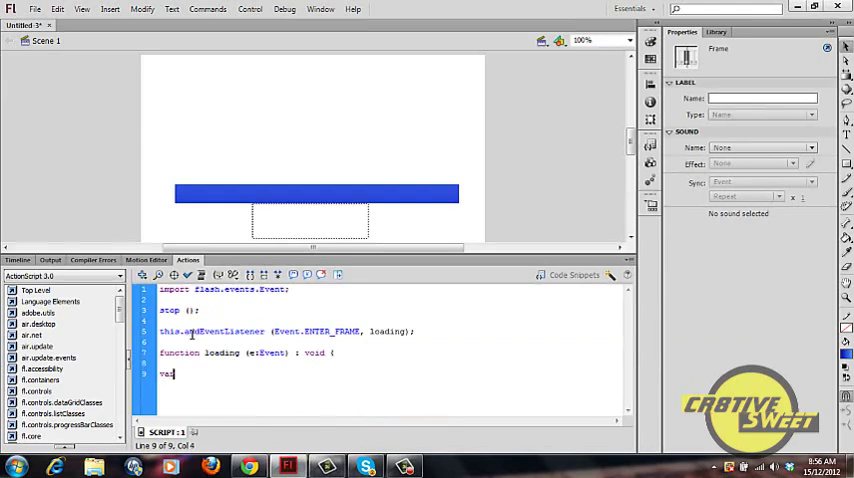
{"action": "type", "text": "total"}
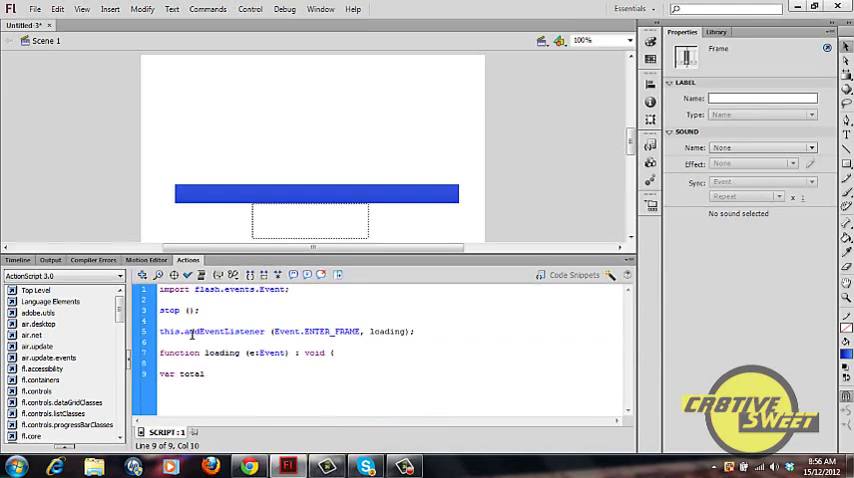
{"action": "type", "text": ":"}
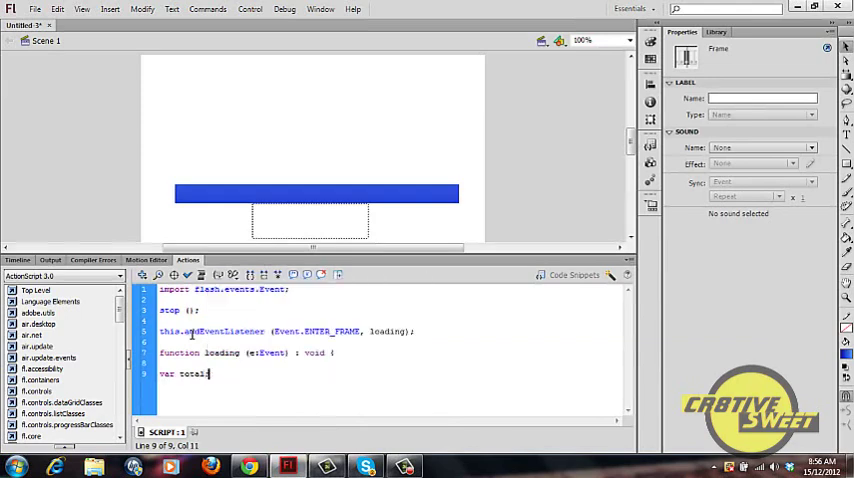
{"action": "type", "text": "Number = this.stage."}
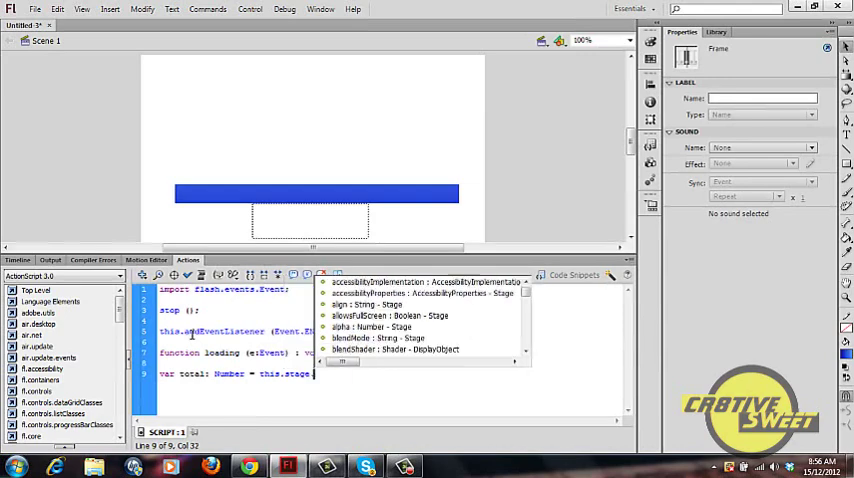
{"action": "type", "text": "loaderInfo."}
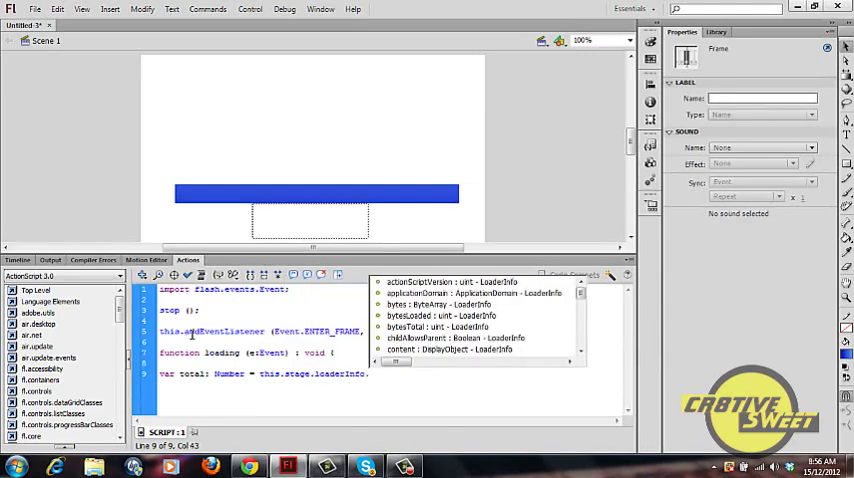
{"action": "type", "text": "bytesTotal;"}
{"action": "type", "text": "var"}
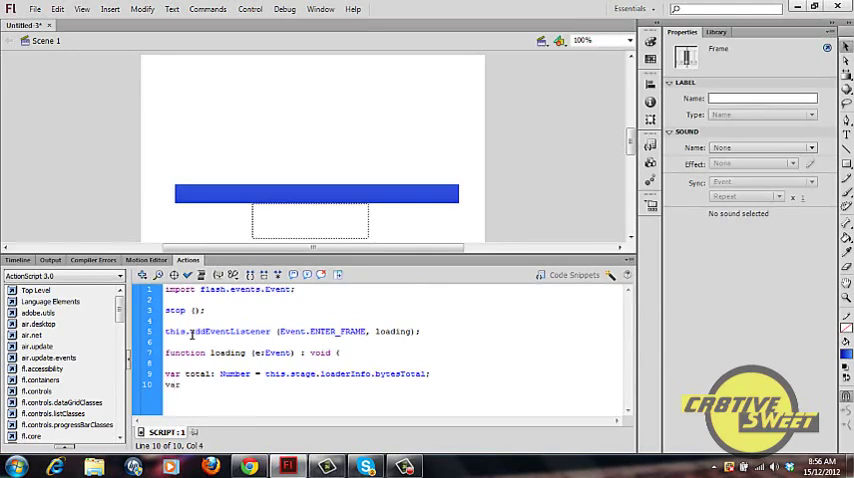
{"action": "type", "text": "loaded"}
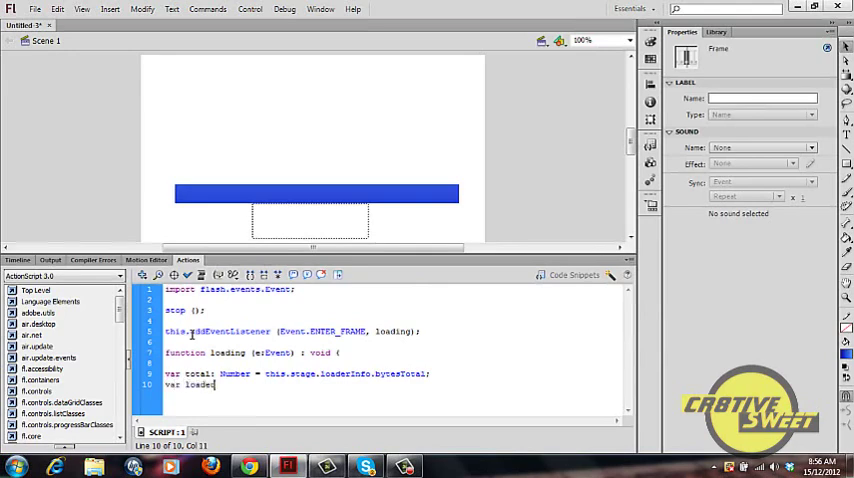
{"action": "type", "text": "d"}
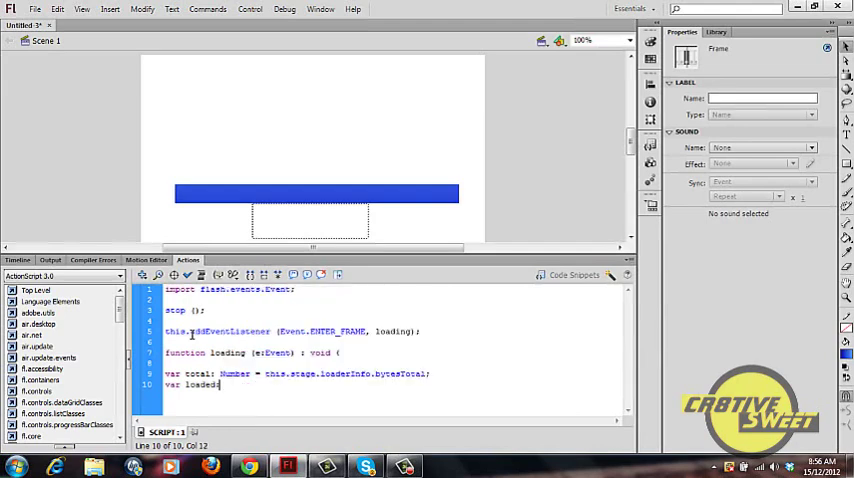
{"action": "type", "text": ":Number"}
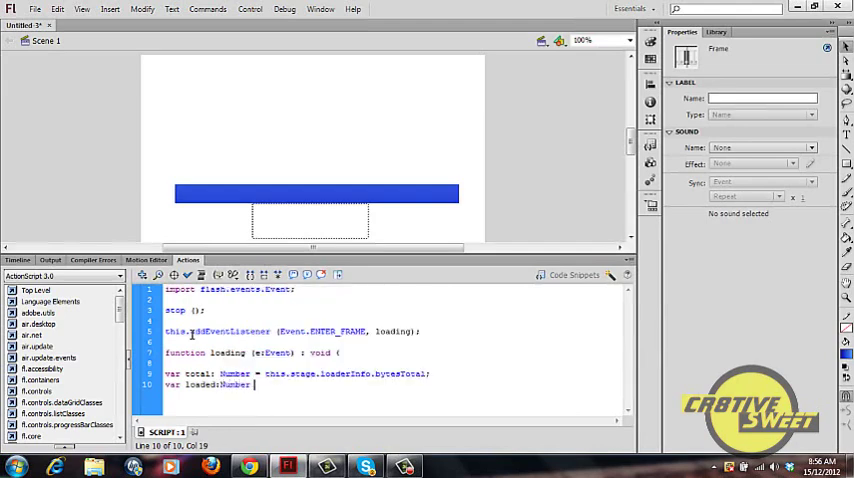
{"action": "type", "text": "= this"}
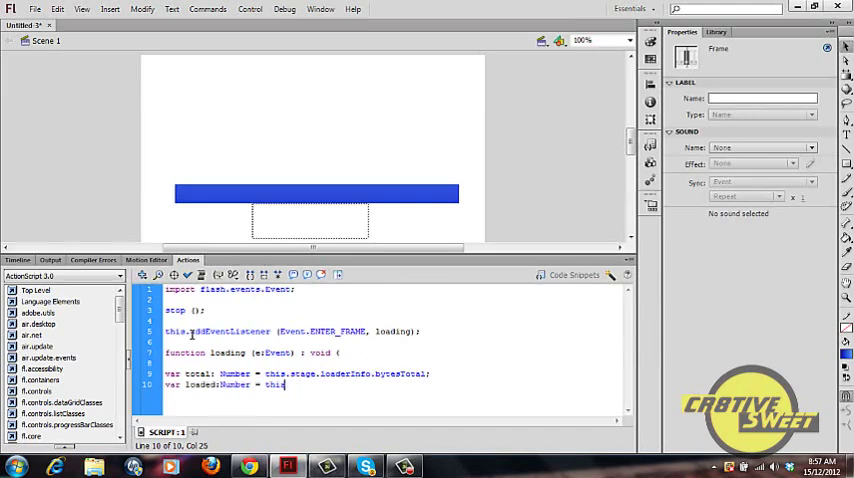
{"action": "type", "text": ".stage.loaderInfo.bytes"}
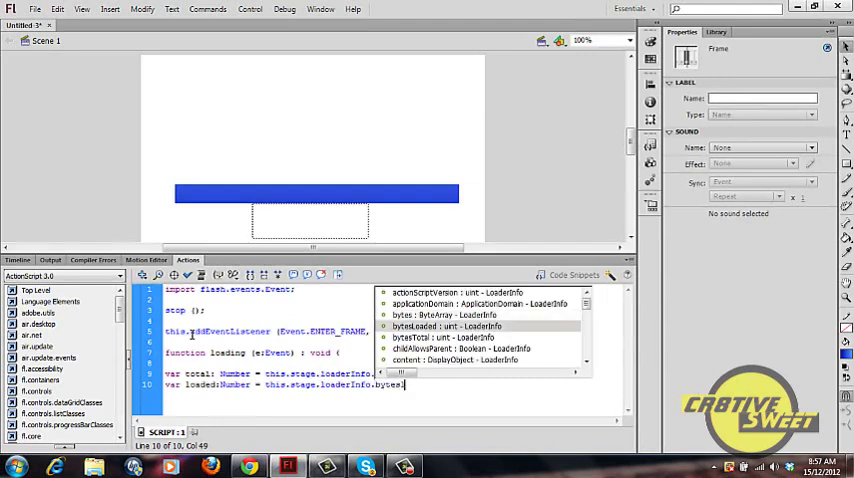
{"action": "type", "text": "Loaded;"}
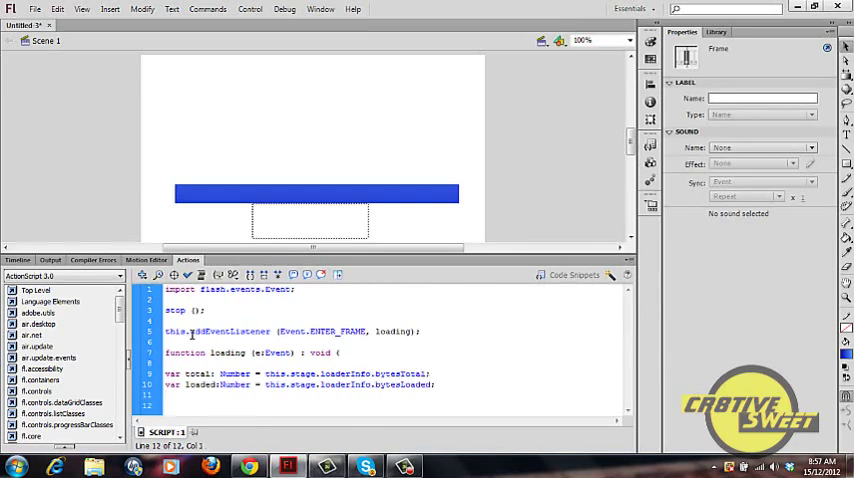
Set loading_bar.scaleX to loaded/total.
{"action": "type", "text": "loading"}
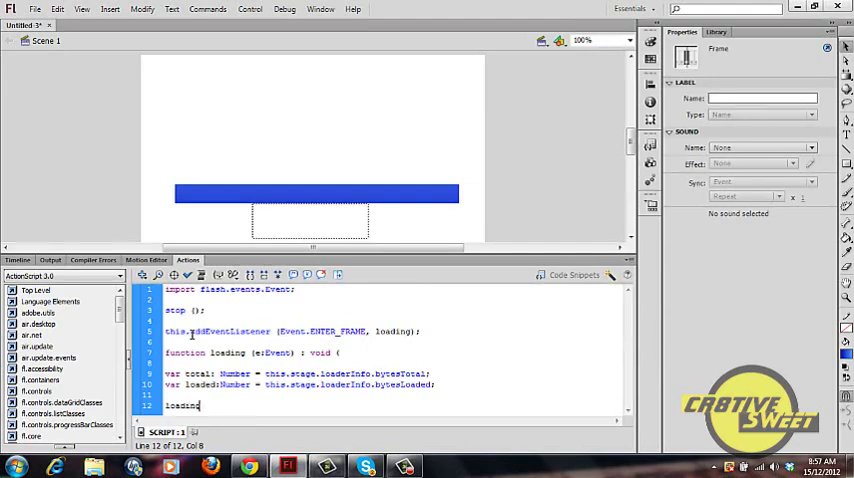
{"action": "type", "text": "_bar."}
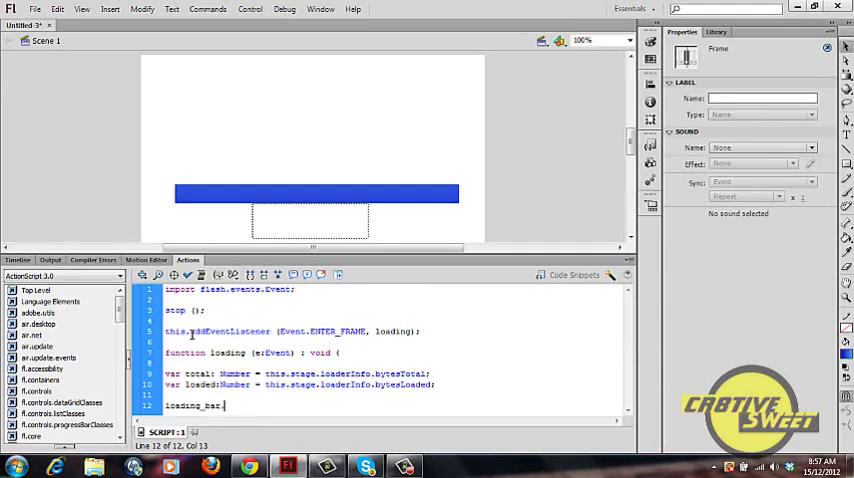
{"action": "type", "text": "scale"}
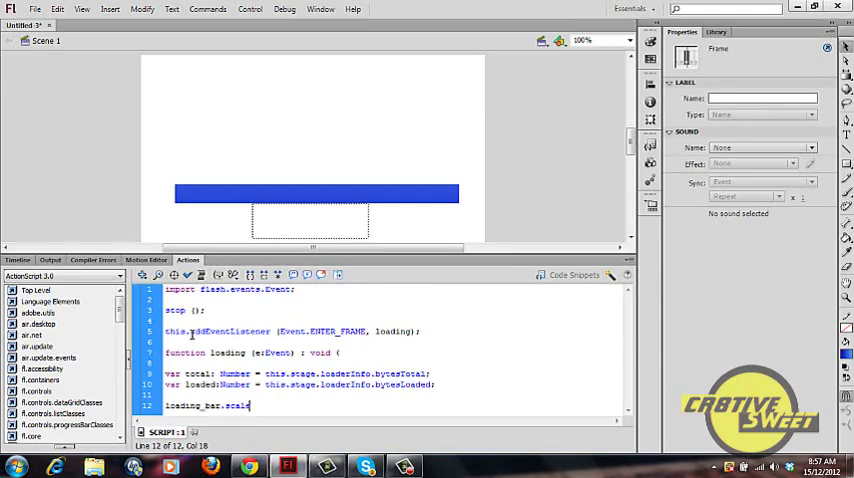
{"action": "type", "text": "X ="}
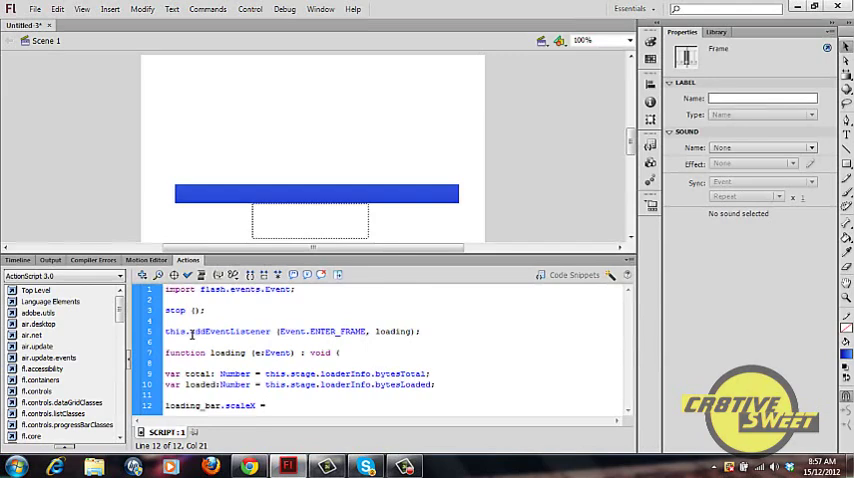
{"action": "type", "text": "loaded"}
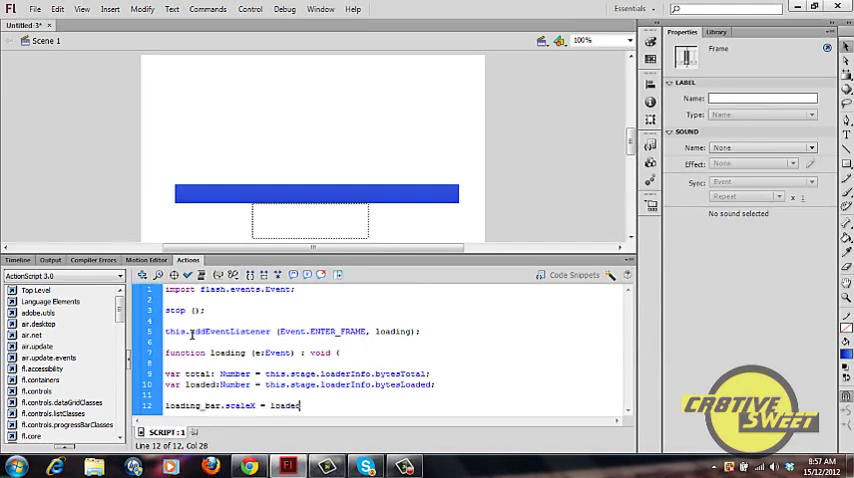
{"action": "type", "text": "/total."}
{"action": "type", "text": "loading_txt.t"}
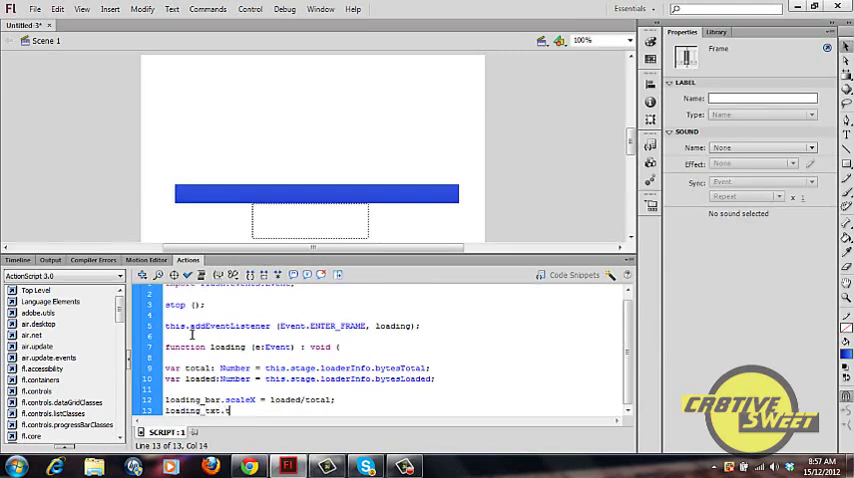
Set loading_txt.text to Math.floor(loaded/total*100) followed by "%".
{"action": "type", "text": "ext"}
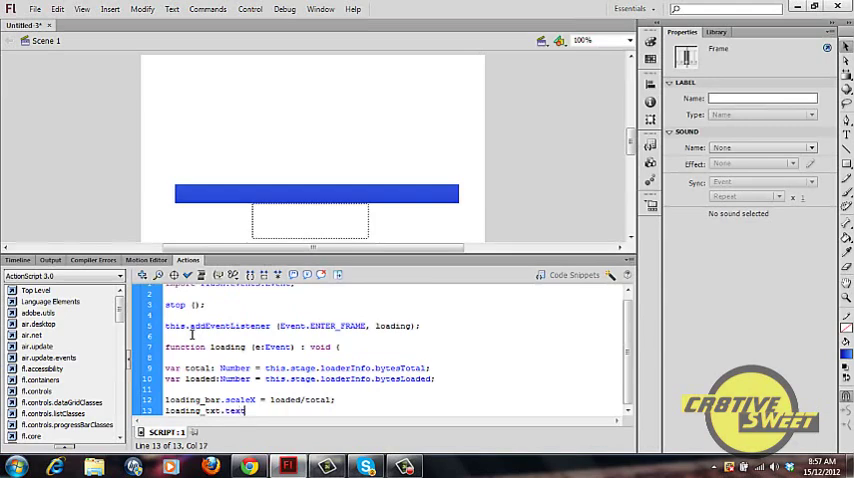
{"action": "type", "text": "=math."}
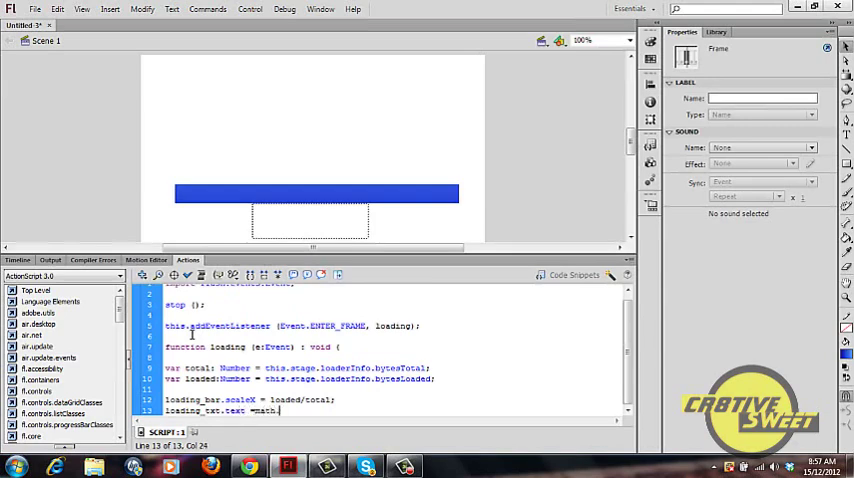
{"action": "type", "text": "floor (("}
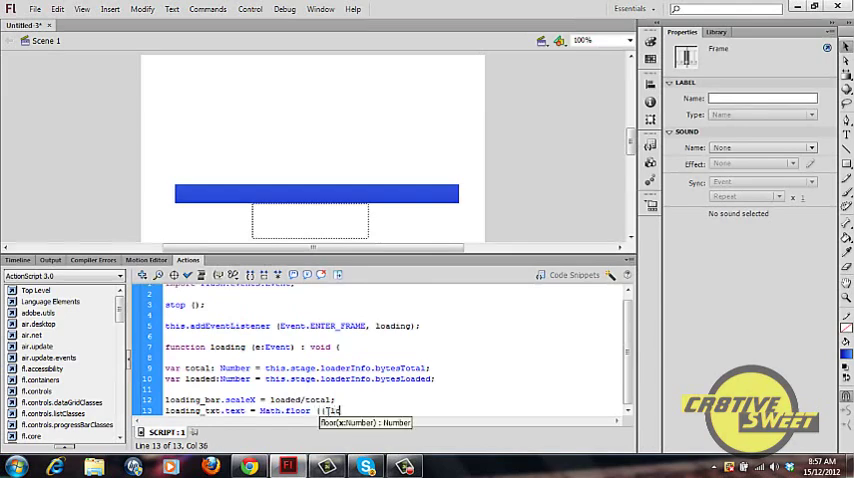
{"action": "type", "text": "loaded/total"}
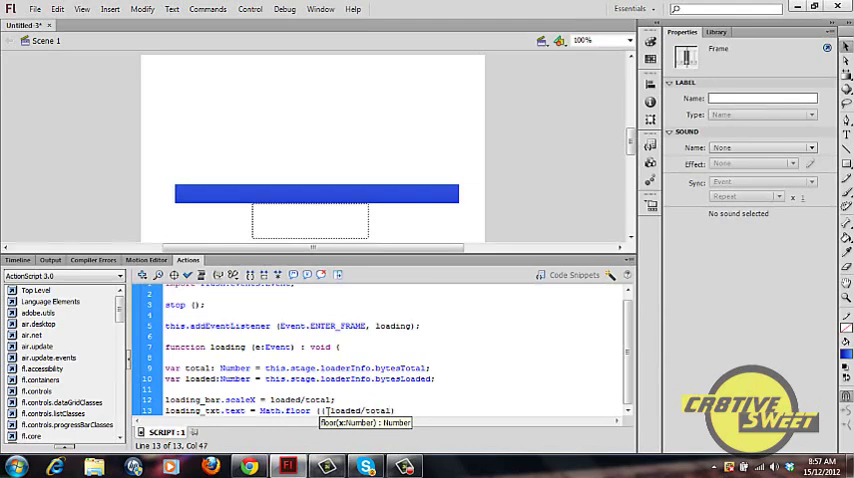
{"action": "type", "text": "*"}
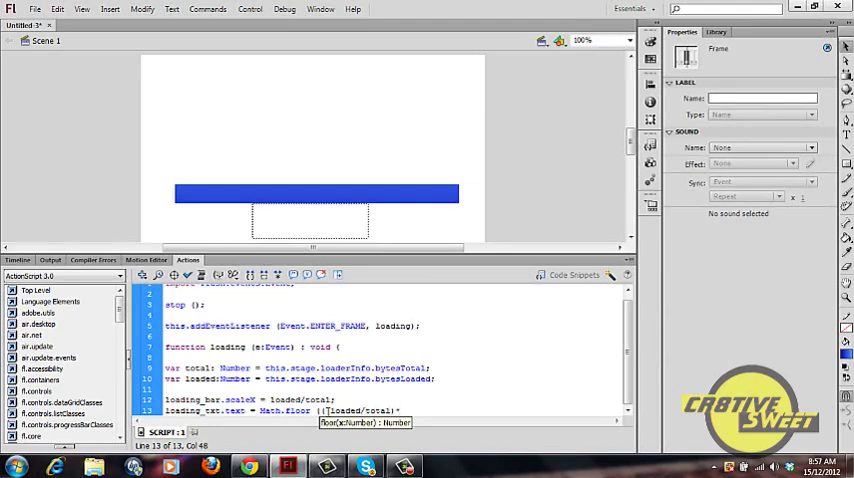
{"action": "type", "text": "*100"}
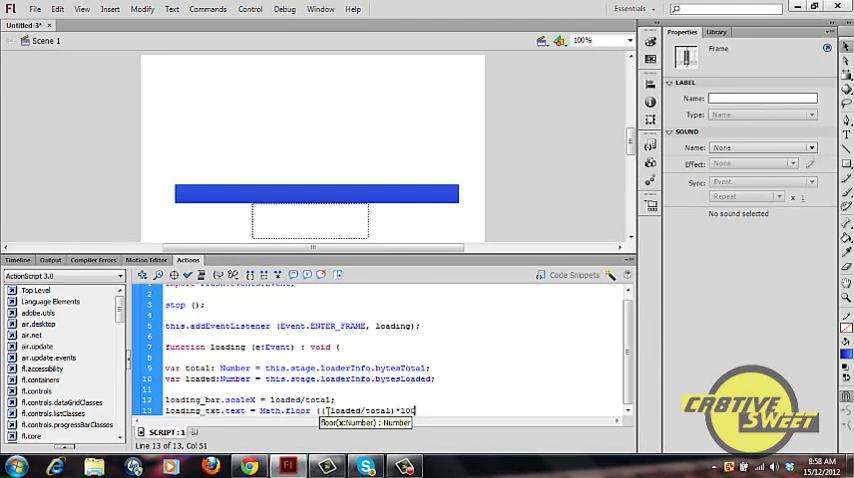
{"action": "type", "text": ")}"}
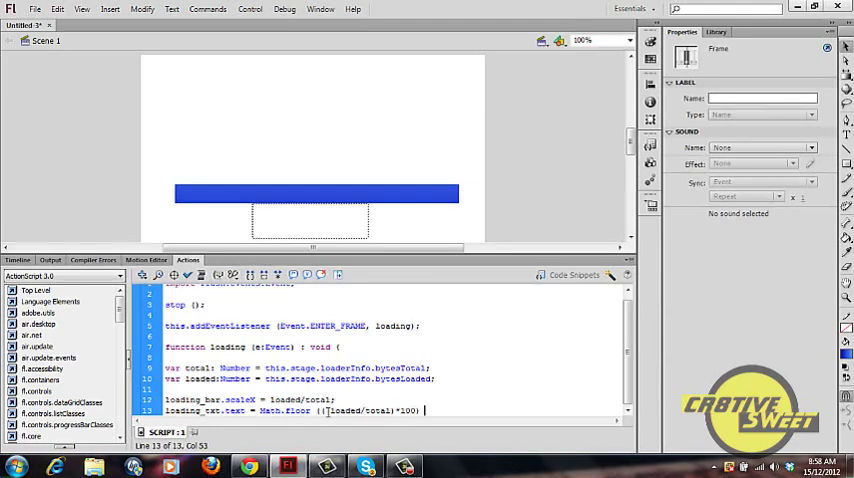
{"action": "type", "text": "+"}
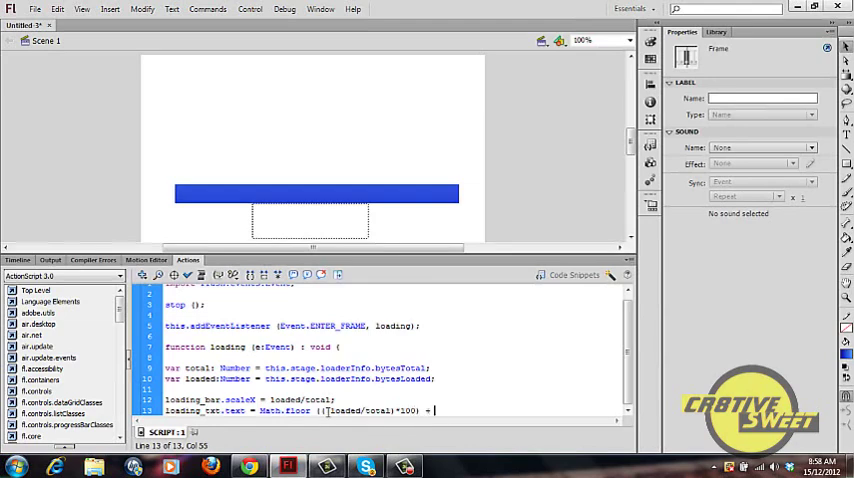
{"action": "type", "text": "\"+\""}
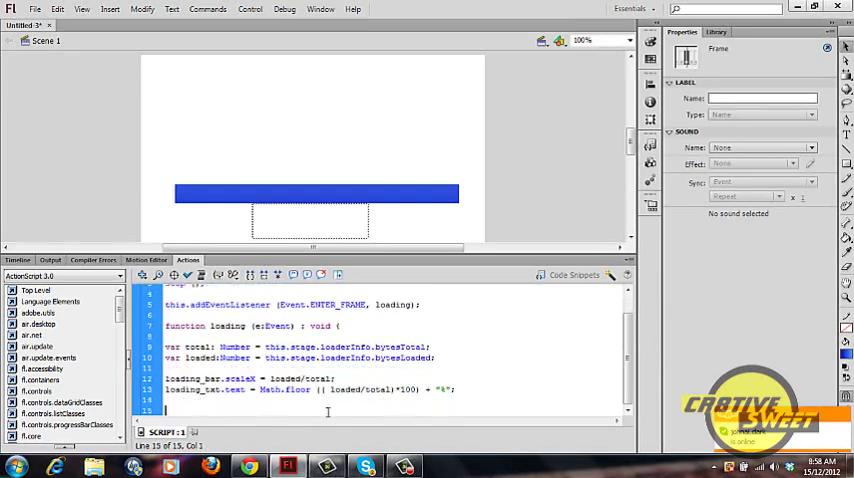
Add if (total == loaded) calling play() and this.removeEventListener(Event.ENTER_FRAME, loading).
{"action": "type", "text": "if (total =="}
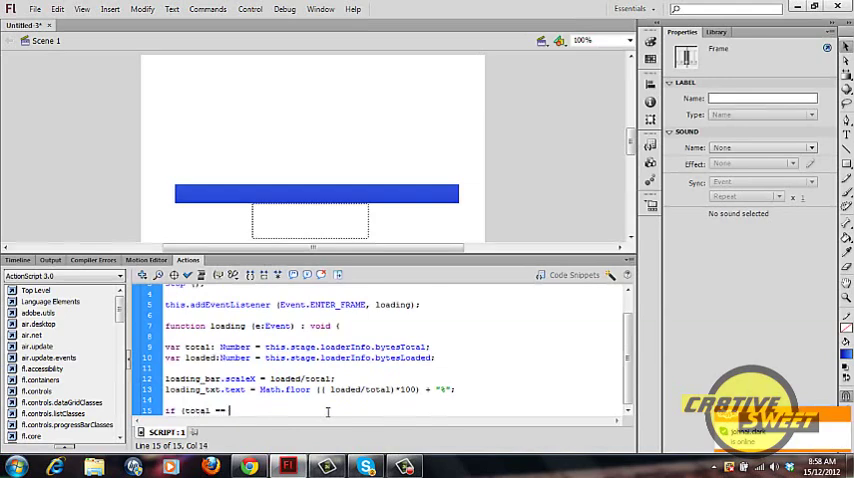
{"action": "type", "text": "loaded) {"}
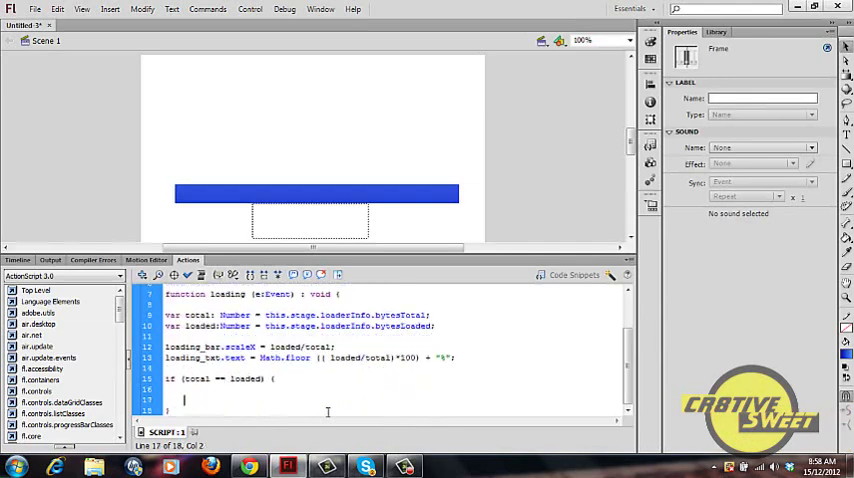
{"action": "type", "text": "play ();"}
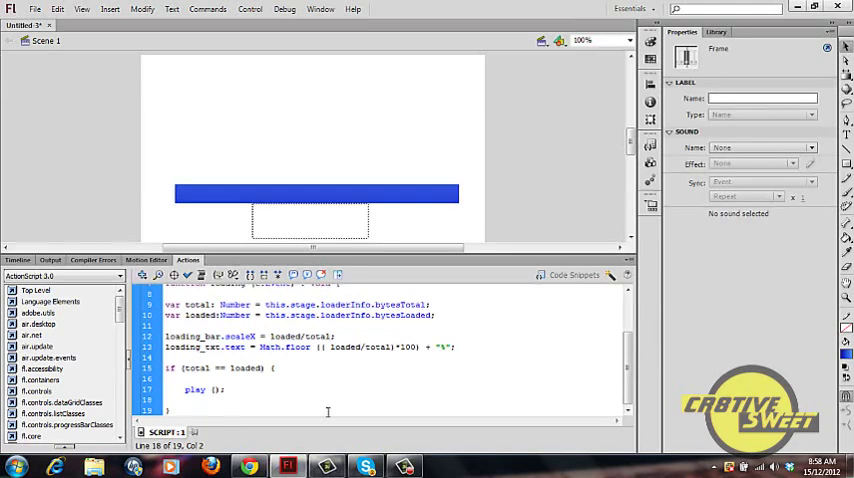
{"action": "type", "text": "this."}
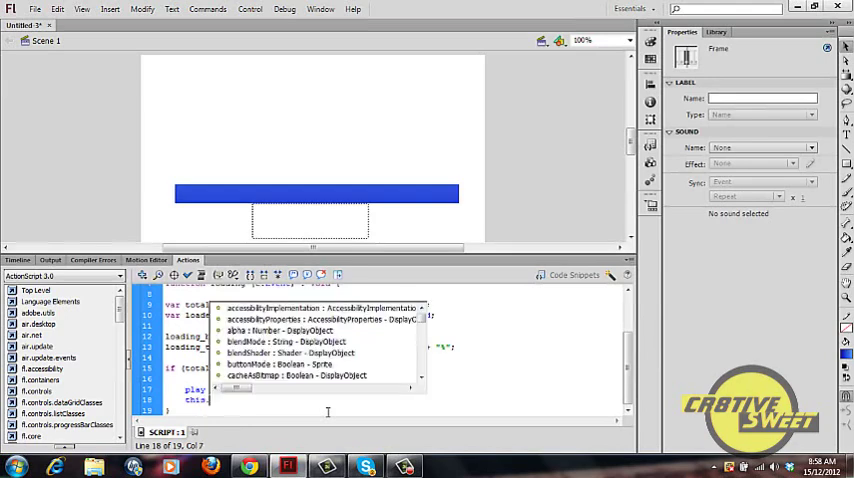
{"action": "type", "text": "removeEvent"}
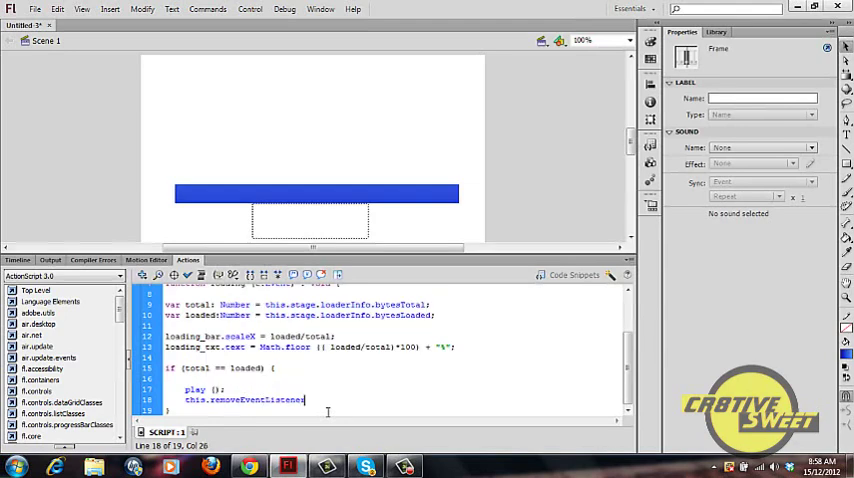
{"action": "type", "text": "Listener"}
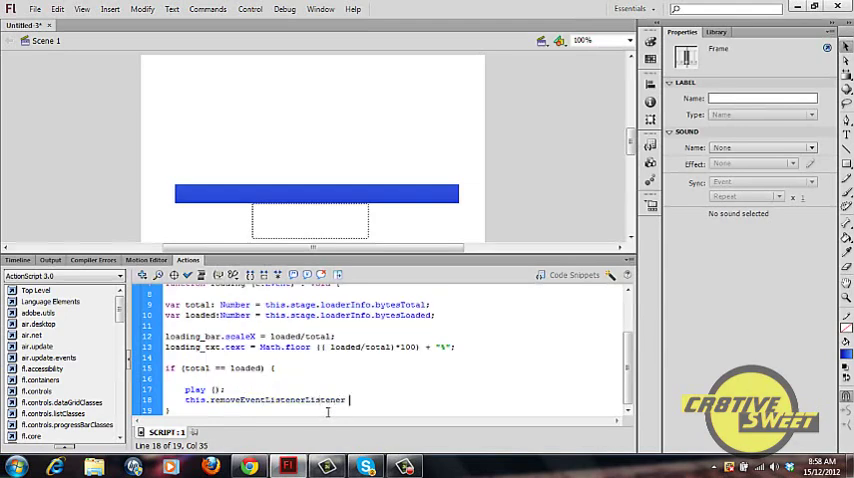
{"action": "type", "text": "(Event.ENTER"}
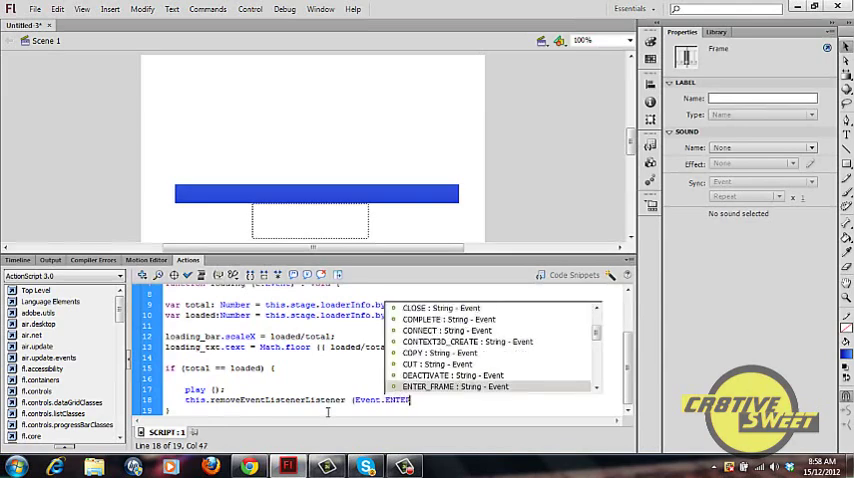
{"action": "double_click", "coordinate": [451, 387]}
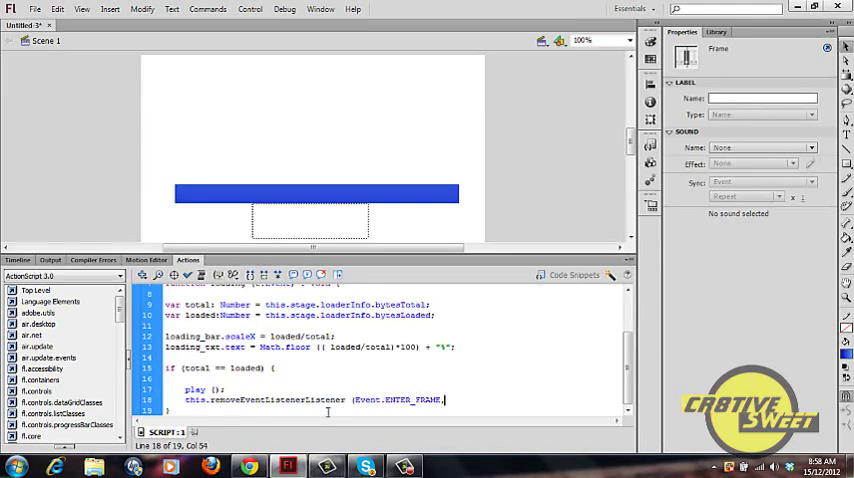
{"action": "type", "text": "loading);"}
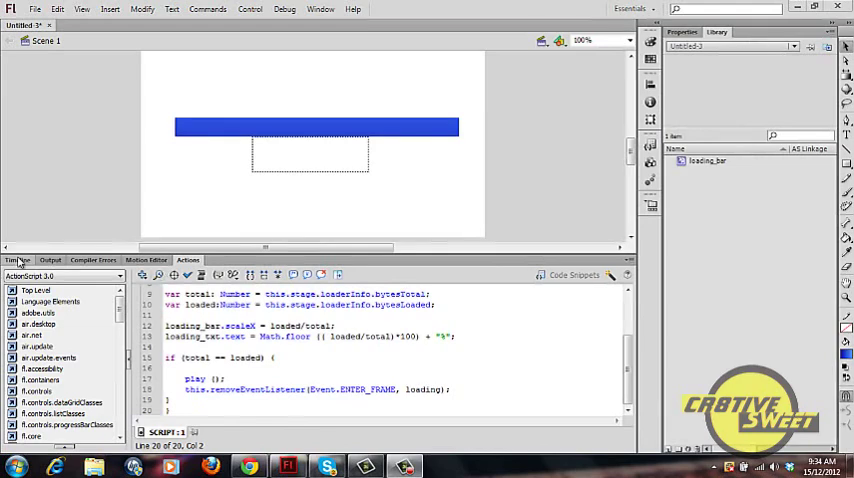
Import vista-aerea_grande.jpg into the Library with File > Import > Import to Library.
{"action": "left_click", "coordinate": [17, 260]}
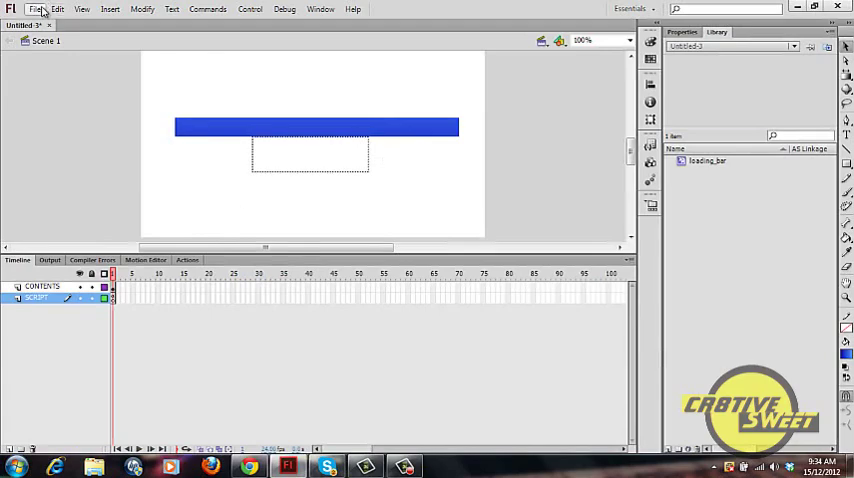
{"action": "left_click", "coordinate": [36, 9]}
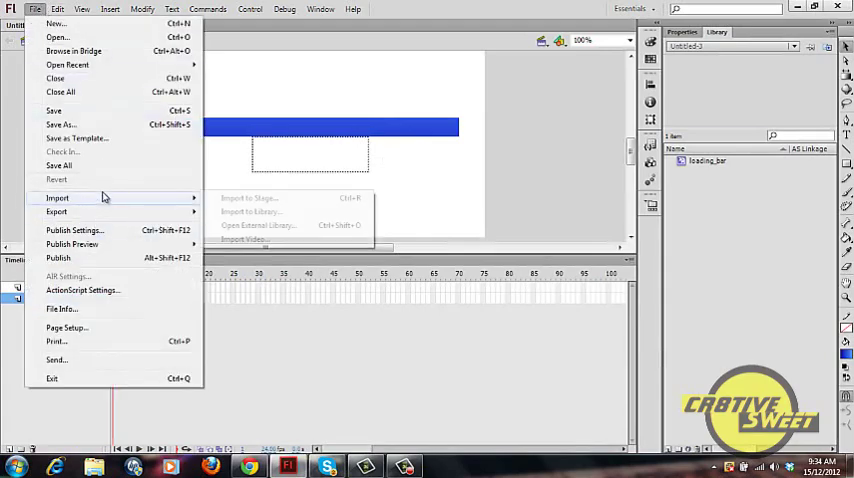
{"action": "left_click", "coordinate": [251, 211]}
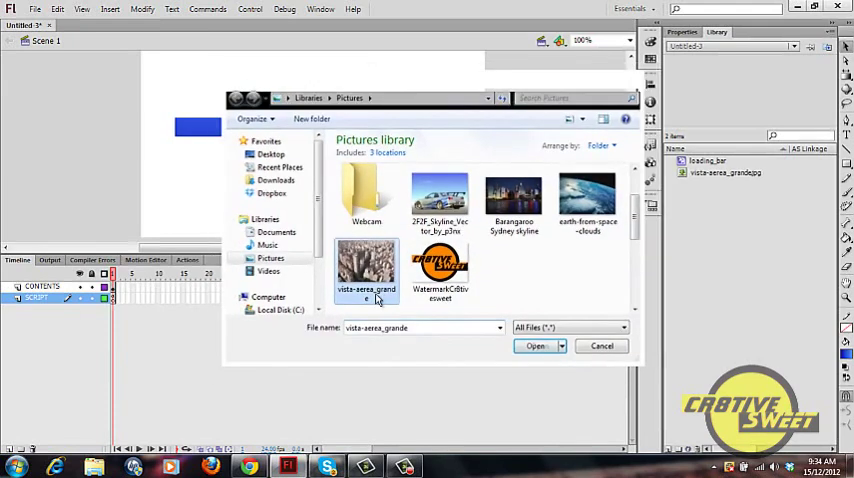
{"action": "left_click", "coordinate": [536, 345]}
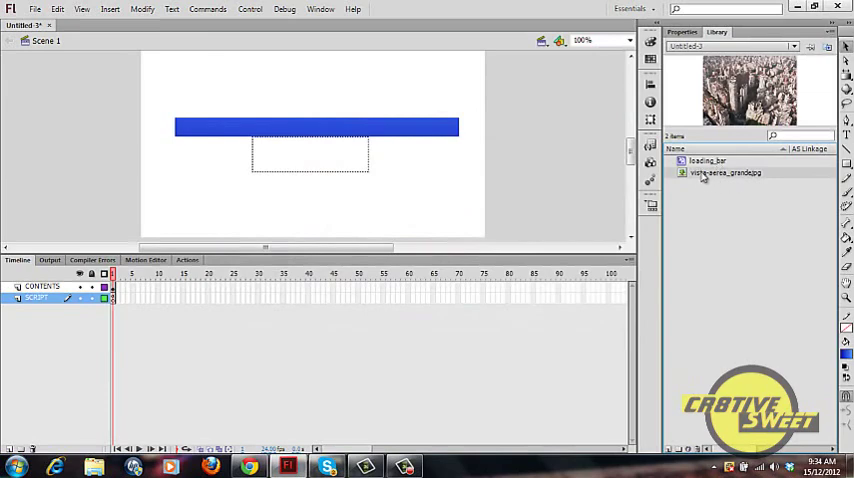
Insert a keyframe at frame 2 of CONTENTS holding the aerial city photo.
{"action": "left_click", "coordinate": [40, 287]}
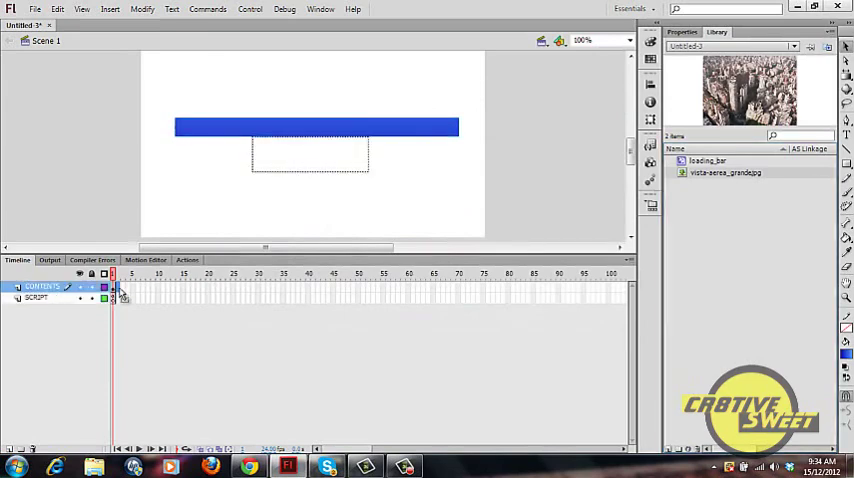
{"action": "right_click", "coordinate": [120, 292]}
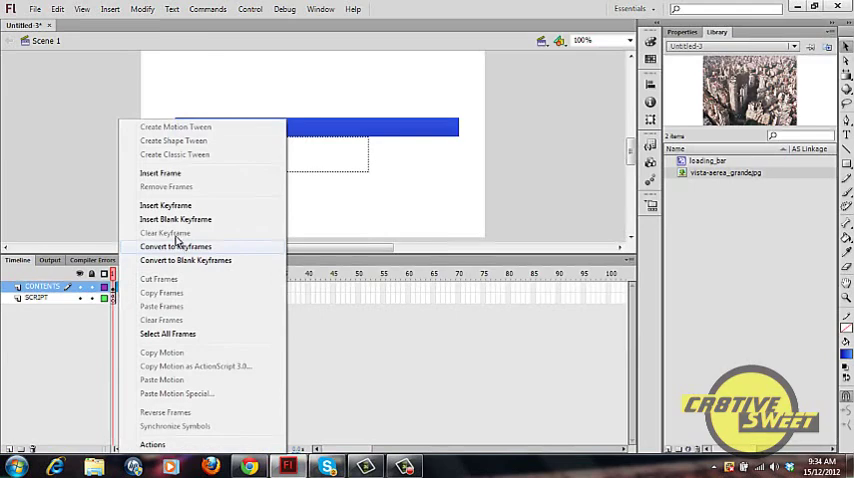
{"action": "left_click", "coordinate": [174, 246]}
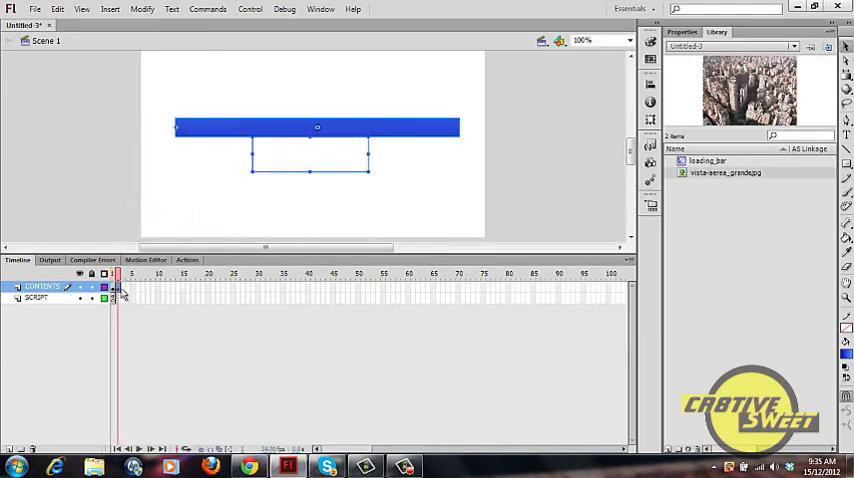
{"action": "right_click", "coordinate": [118, 290]}
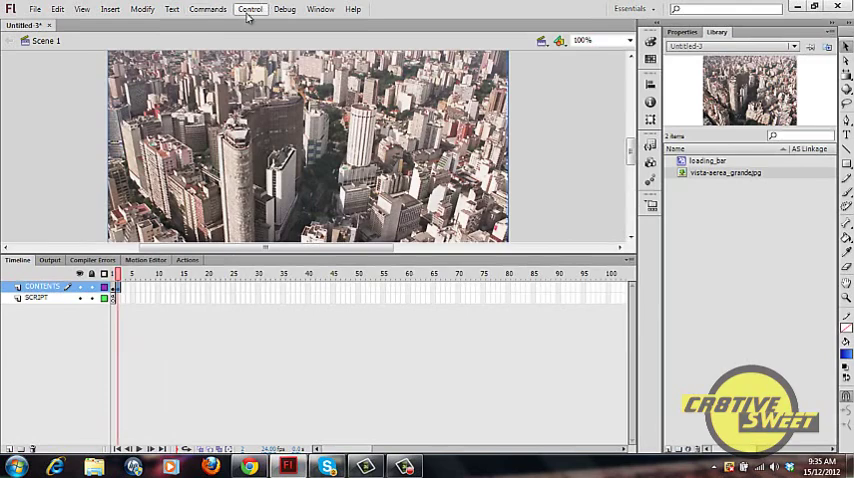
{"action": "left_click", "coordinate": [250, 9]}
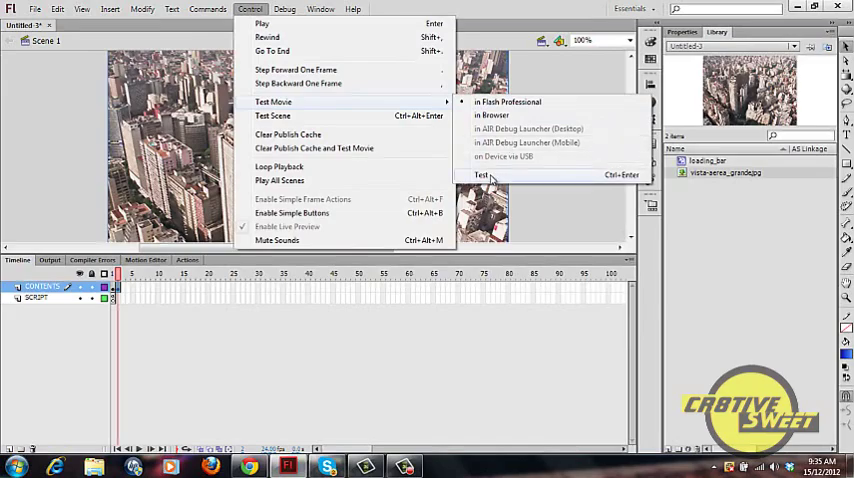
Run Test Movie and turn on View > Simulate Download in the preview window.
{"action": "left_click", "coordinate": [482, 175]}
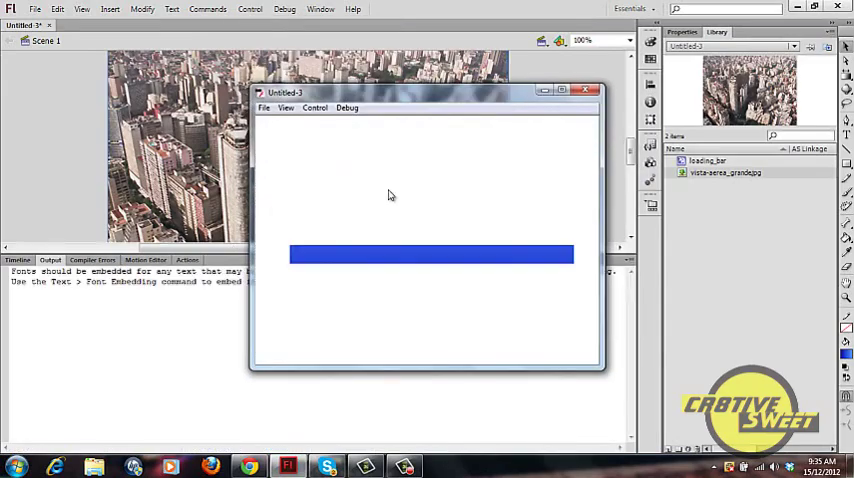
{"action": "mouse_move", "coordinate": [481, 219]}
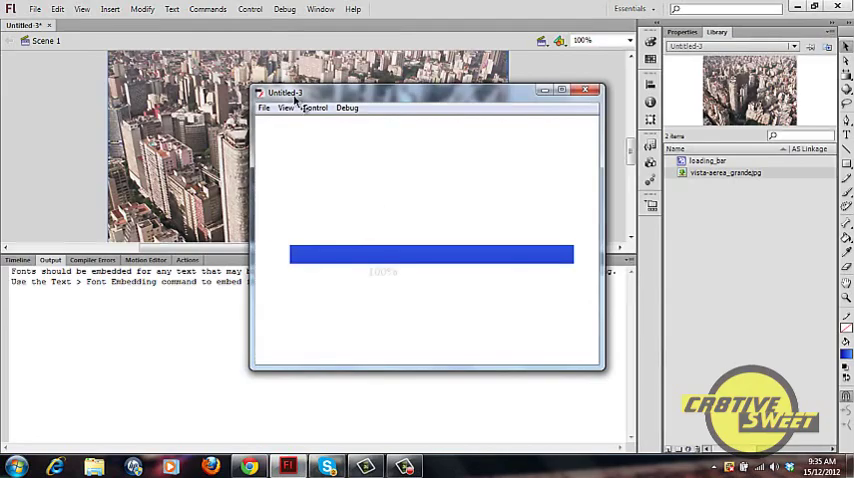
{"action": "left_click", "coordinate": [286, 107]}
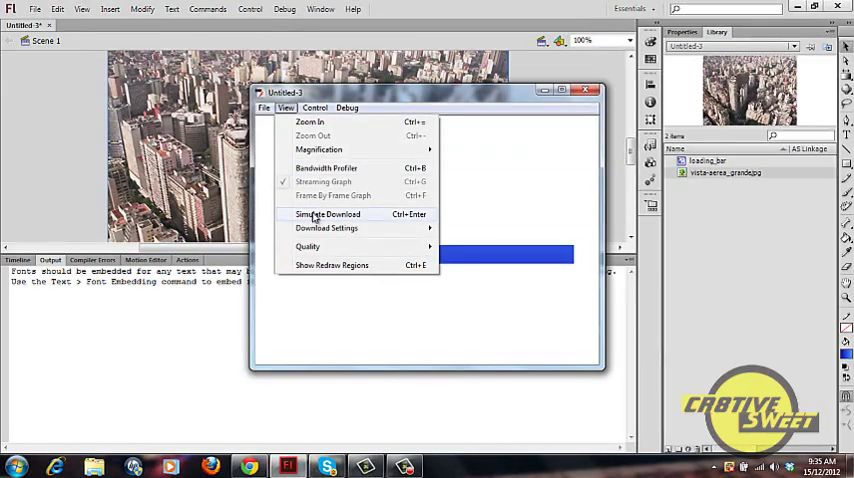
{"action": "left_click", "coordinate": [328, 214]}
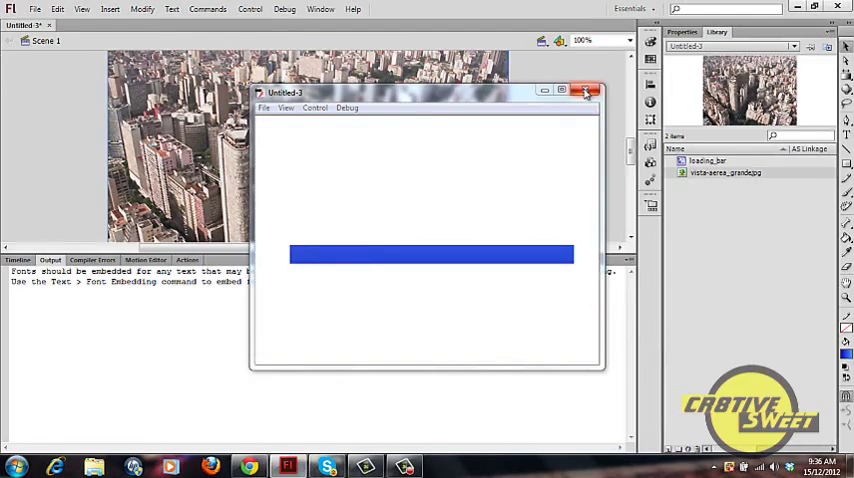
Close the test preview and add a stop () action to frame 2 of CONTENTS.
{"action": "left_click", "coordinate": [588, 90]}
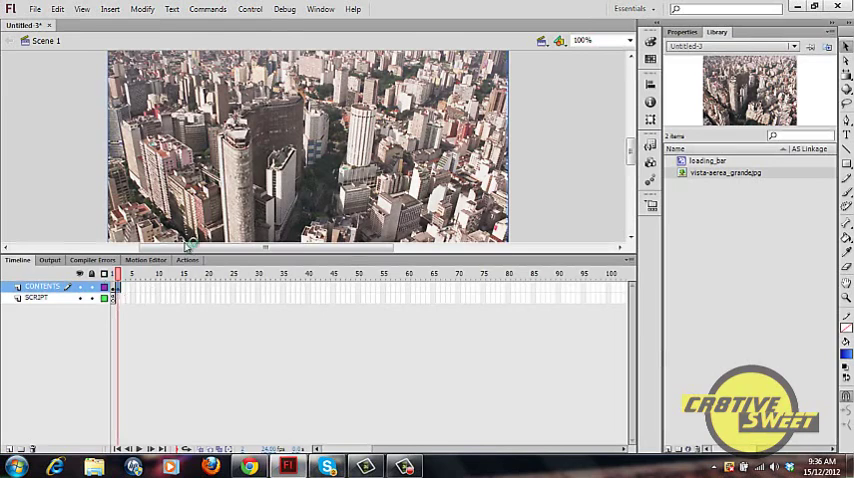
{"action": "left_click", "coordinate": [188, 260]}
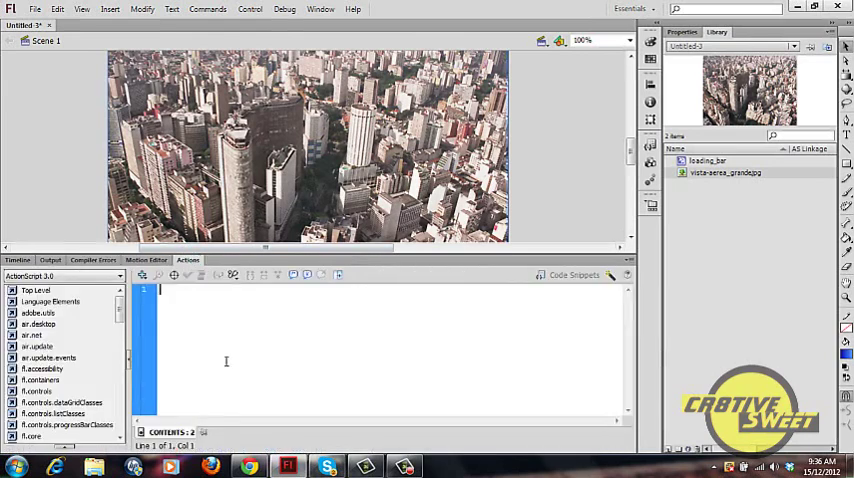
{"action": "type", "text": "stop ()"}
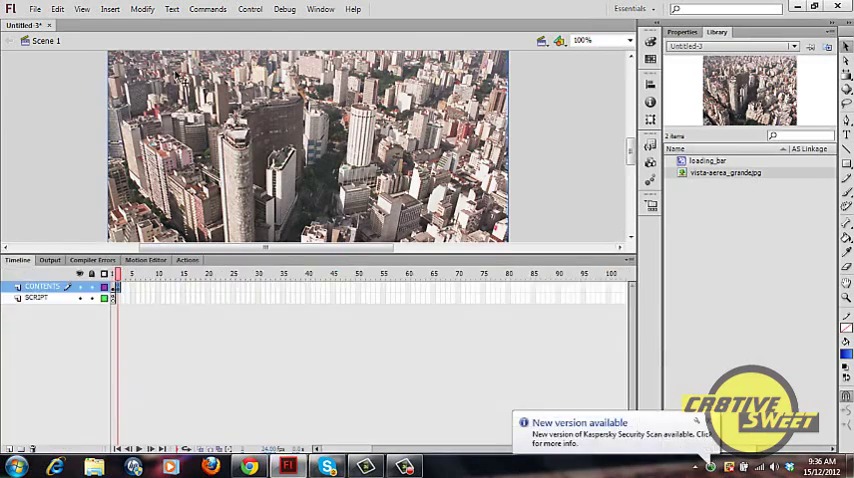
Run Test Movie, confirm the city photo shows after loading, then close the preview.
{"action": "left_click", "coordinate": [250, 8]}
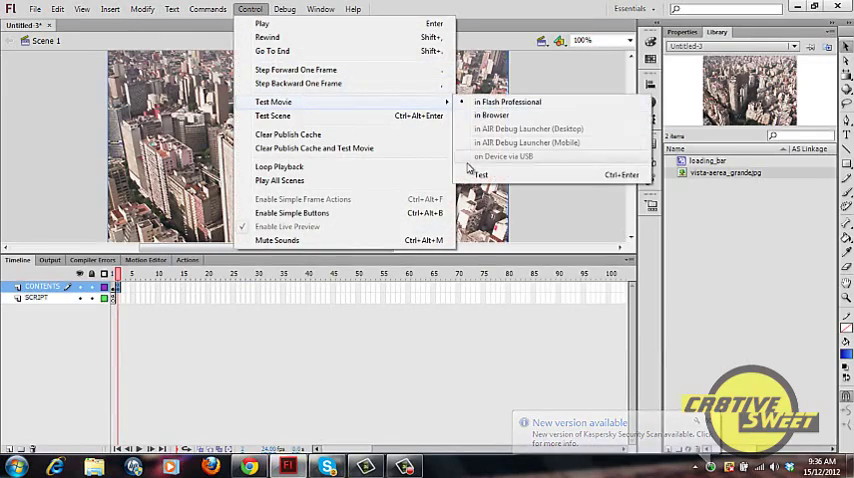
{"action": "left_click", "coordinate": [507, 102]}
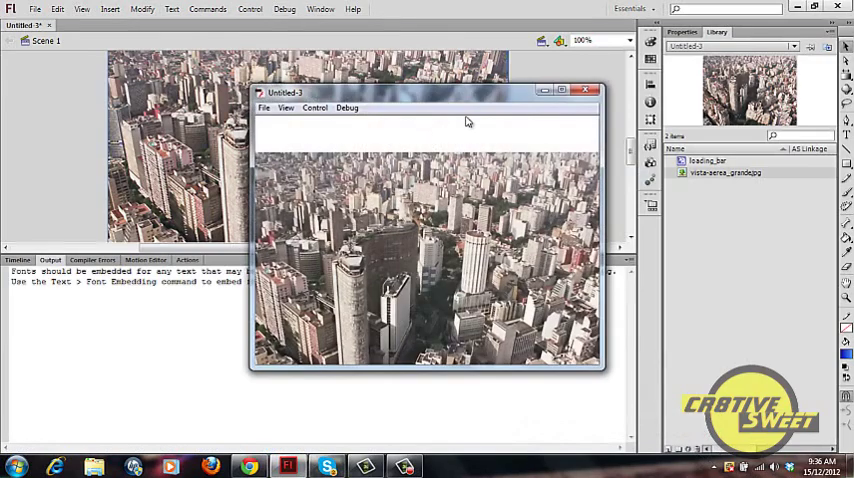
{"action": "left_click", "coordinate": [286, 107]}
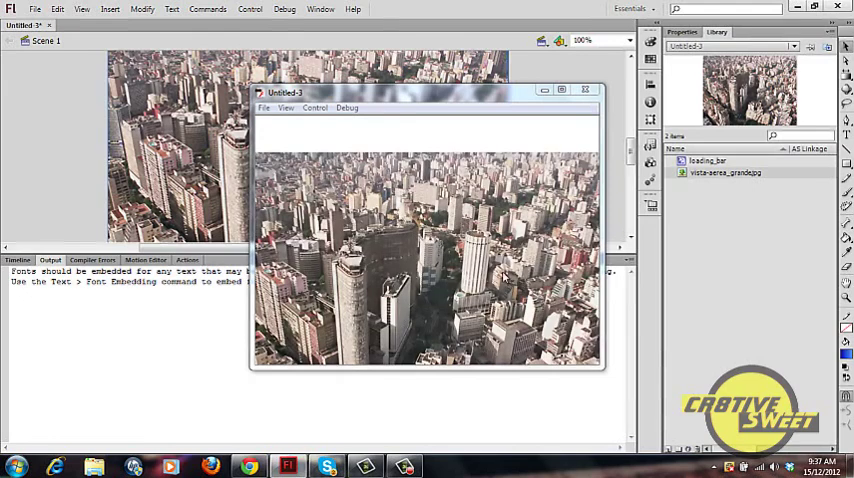
{"action": "mouse_move", "coordinate": [422, 222]}
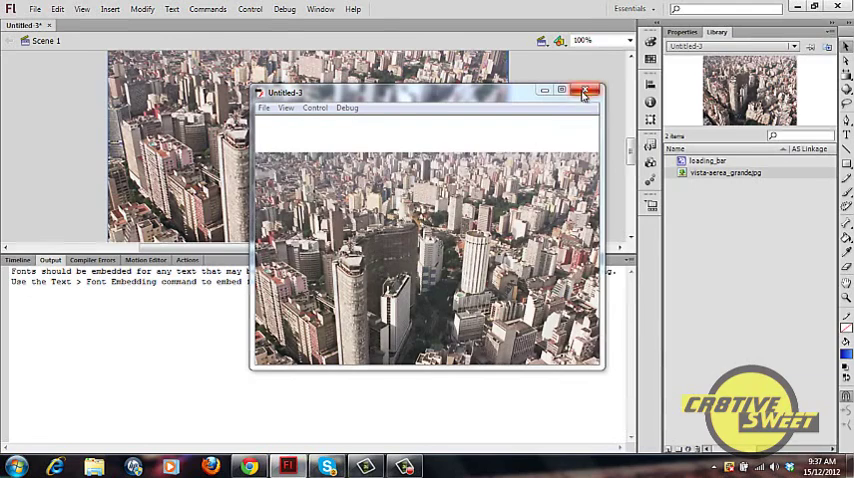
{"action": "left_click", "coordinate": [586, 91]}
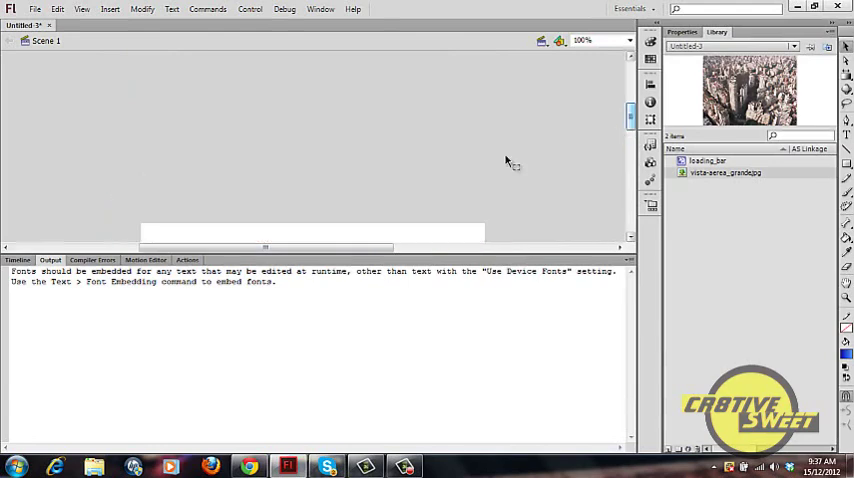